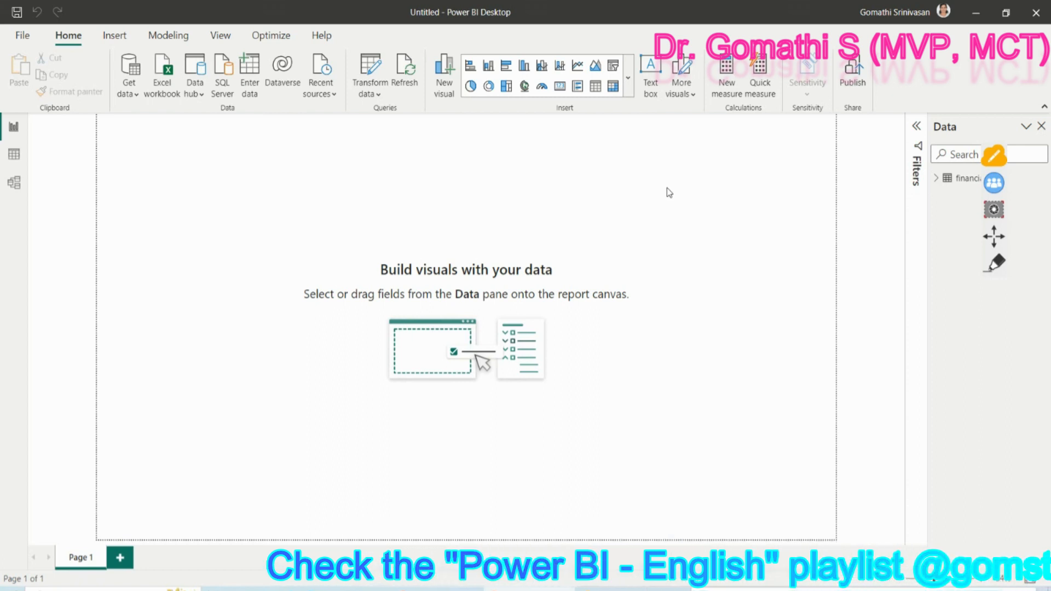
mouse_move(642, 127)
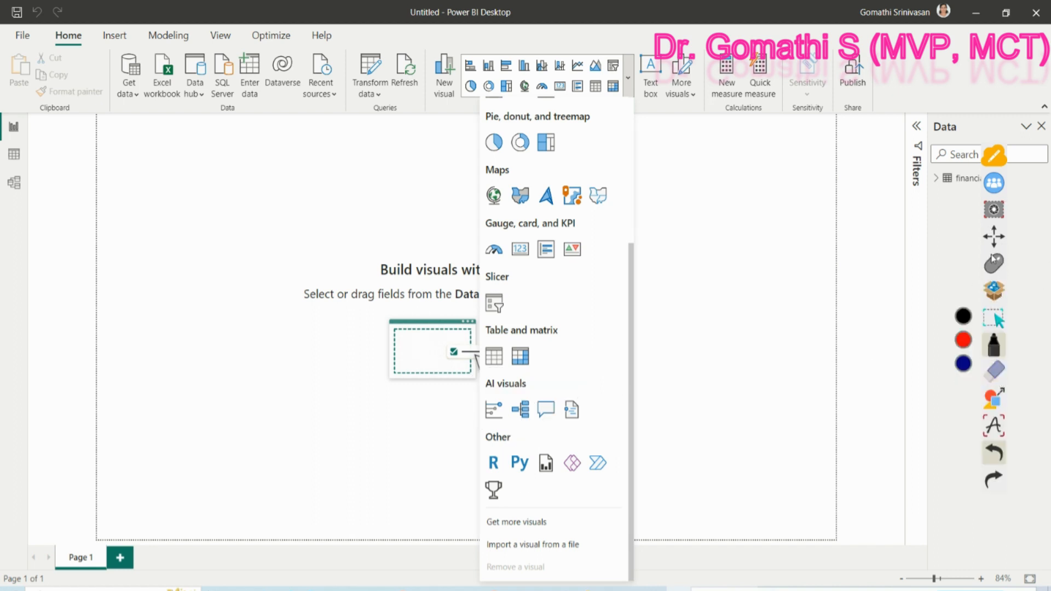
mouse_move(545, 410)
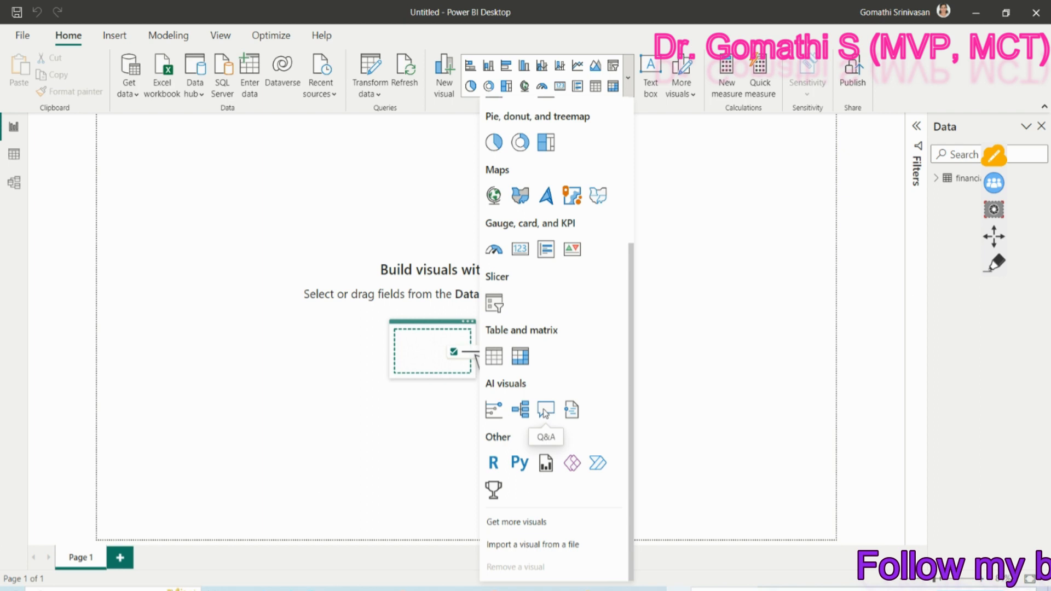
Add a Q&A visual from the AI visuals gallery to the empty report page.
left_click(545, 409)
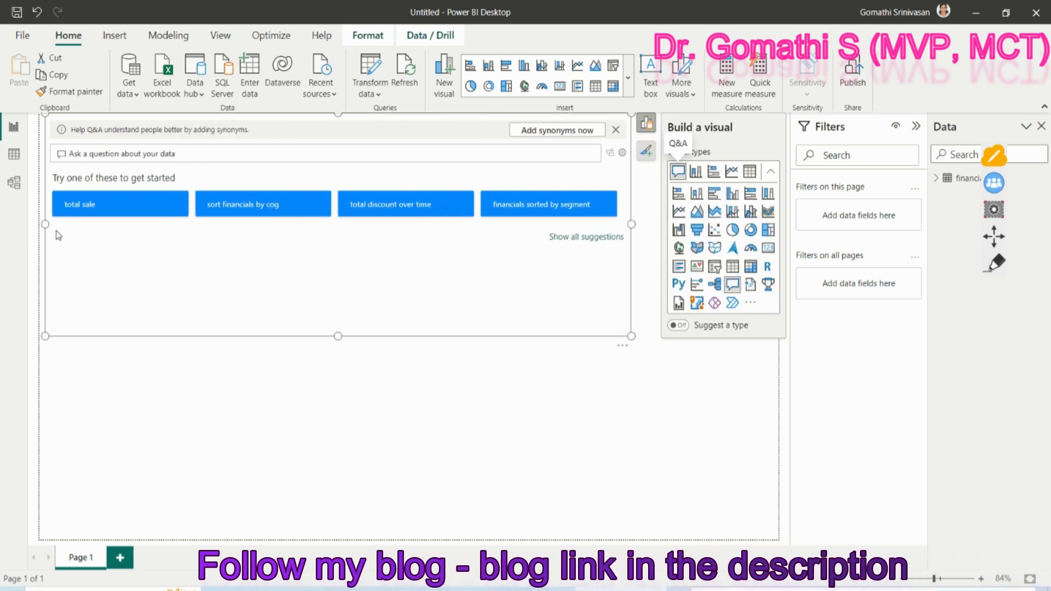
mouse_move(108, 222)
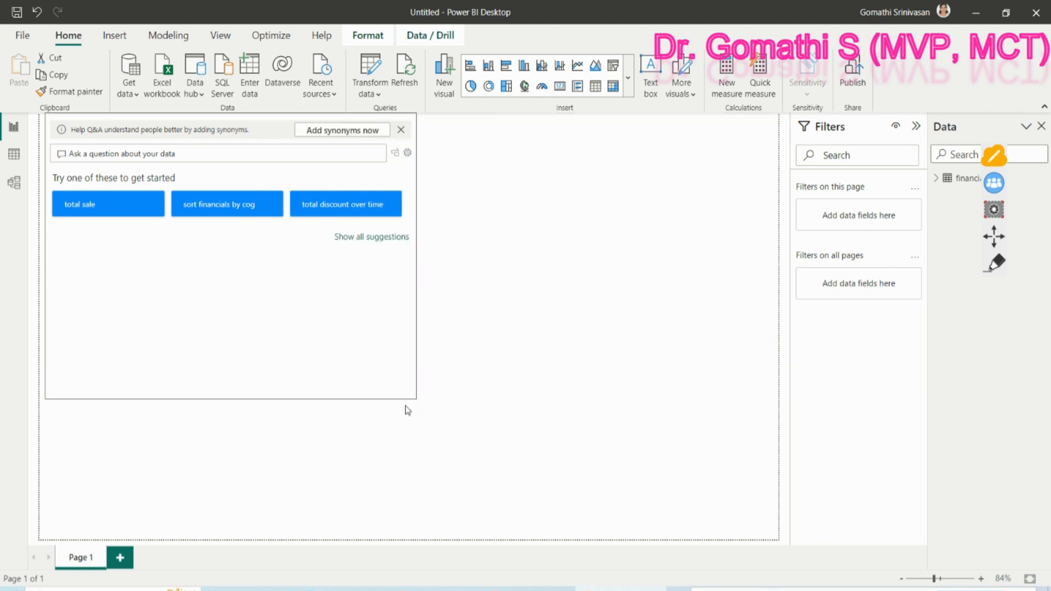
Enlarge the Q&A visual so it spans most of the page width.
left_click_drag(415, 401, 705, 415)
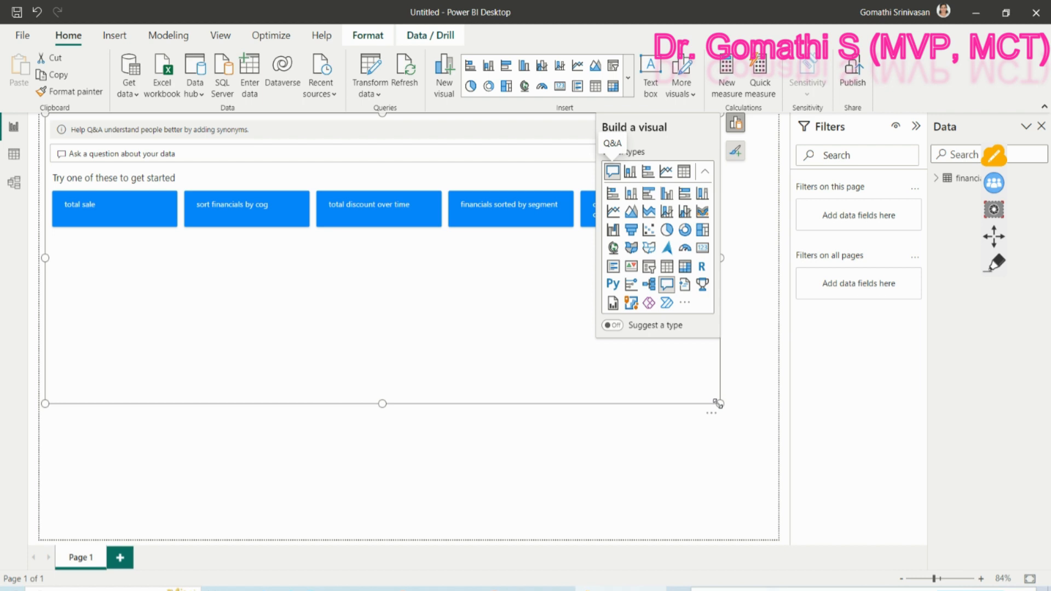
mouse_move(400, 217)
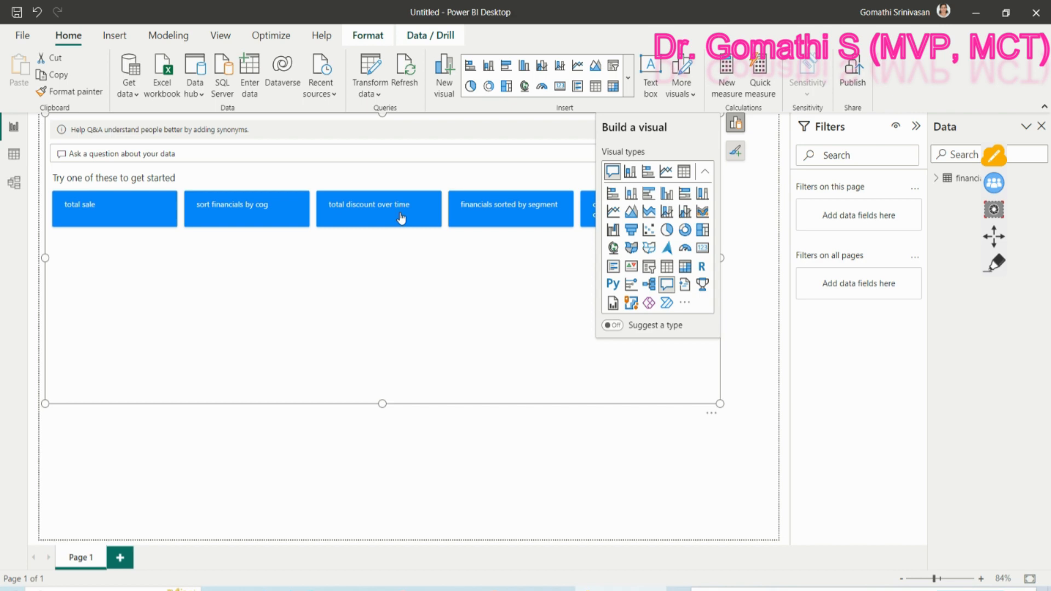
mouse_move(786, 330)
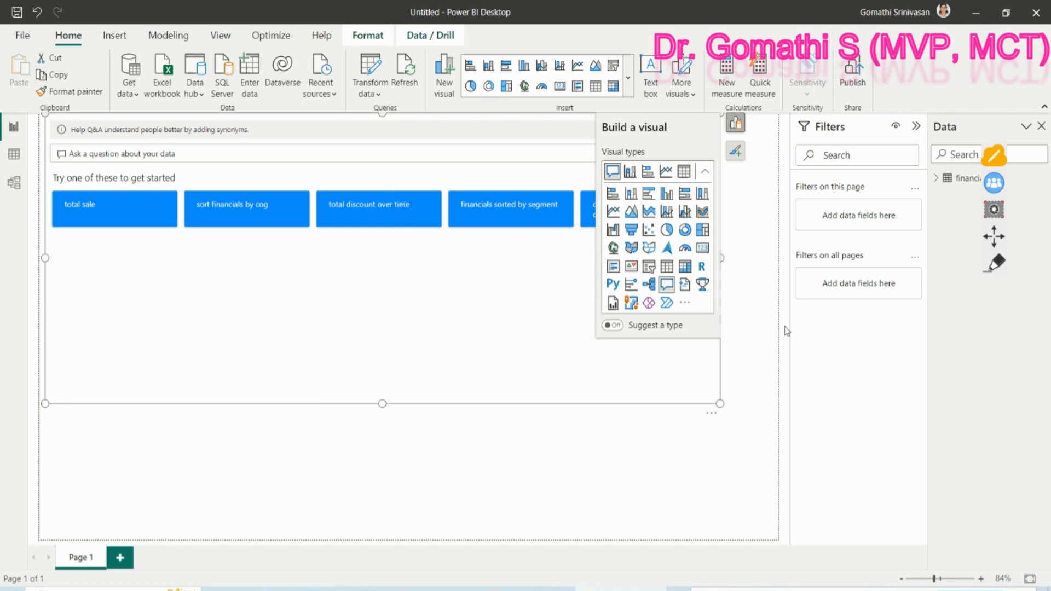
mouse_move(91, 218)
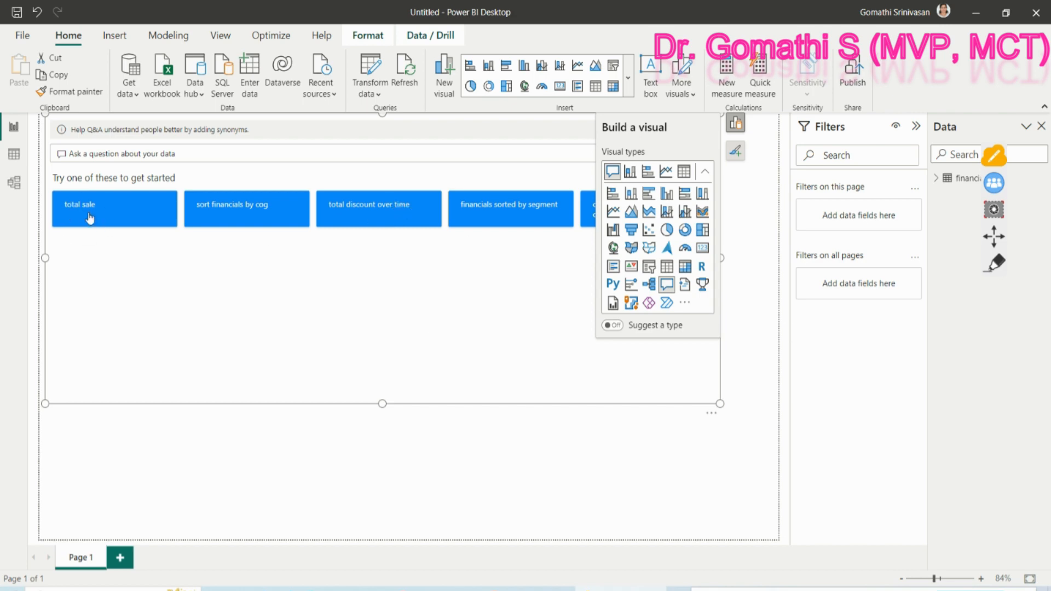
mouse_move(98, 212)
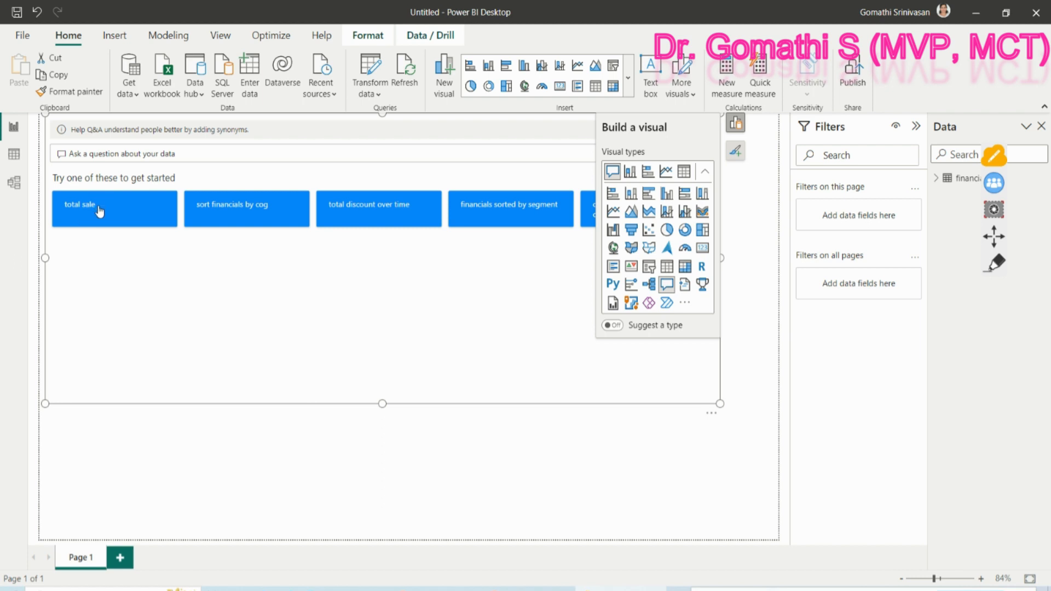
left_click(113, 205)
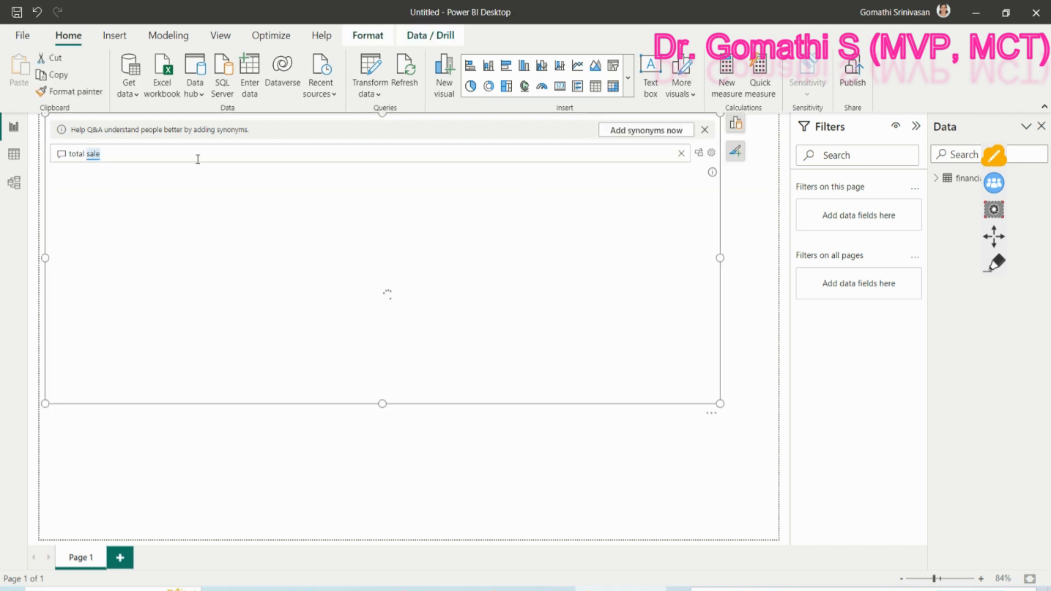
mouse_move(377, 315)
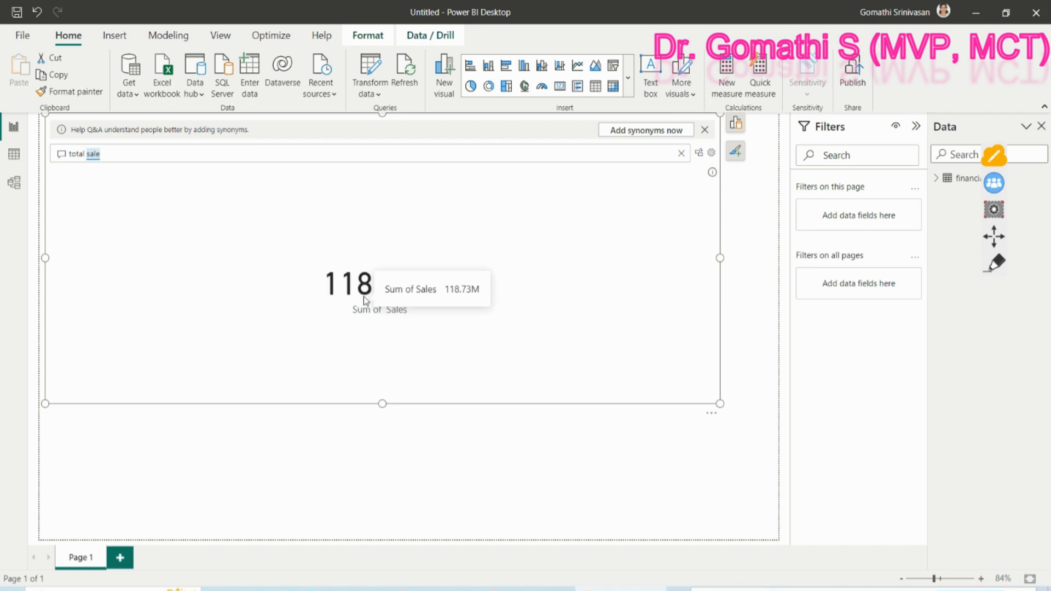
mouse_move(391, 217)
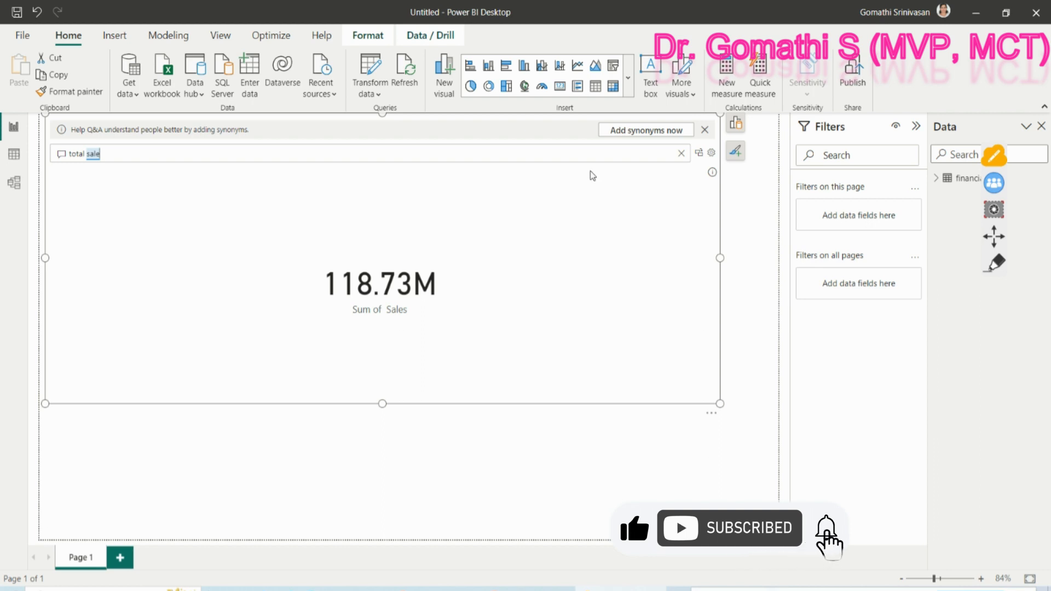
left_click(680, 153)
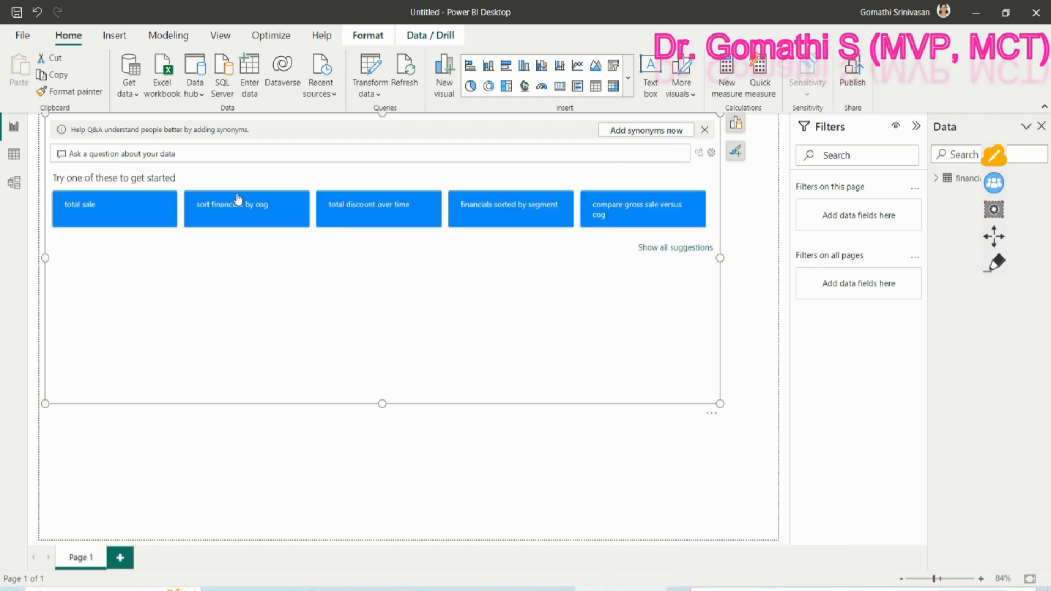
Answer the 'sort financials by cog' suggestion as a table, then clear it back to suggestions.
left_click(246, 208)
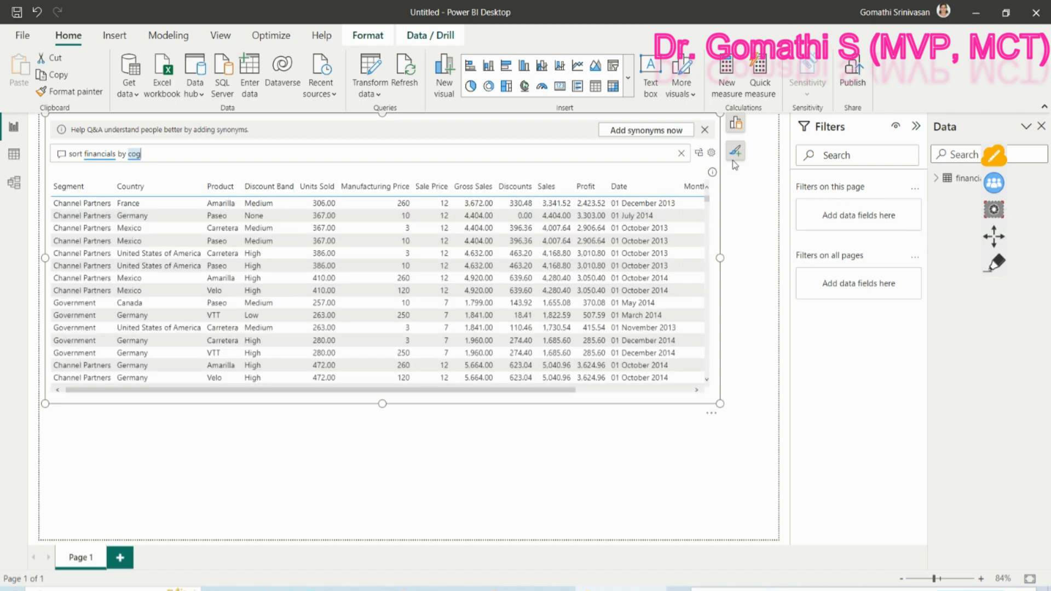
left_click(937, 177)
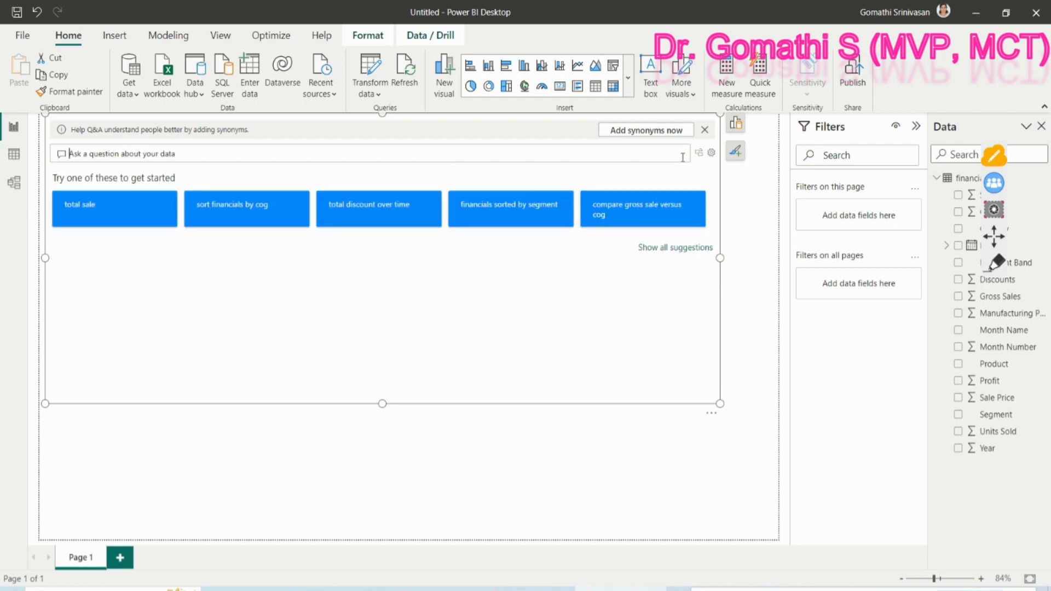
mouse_move(699, 151)
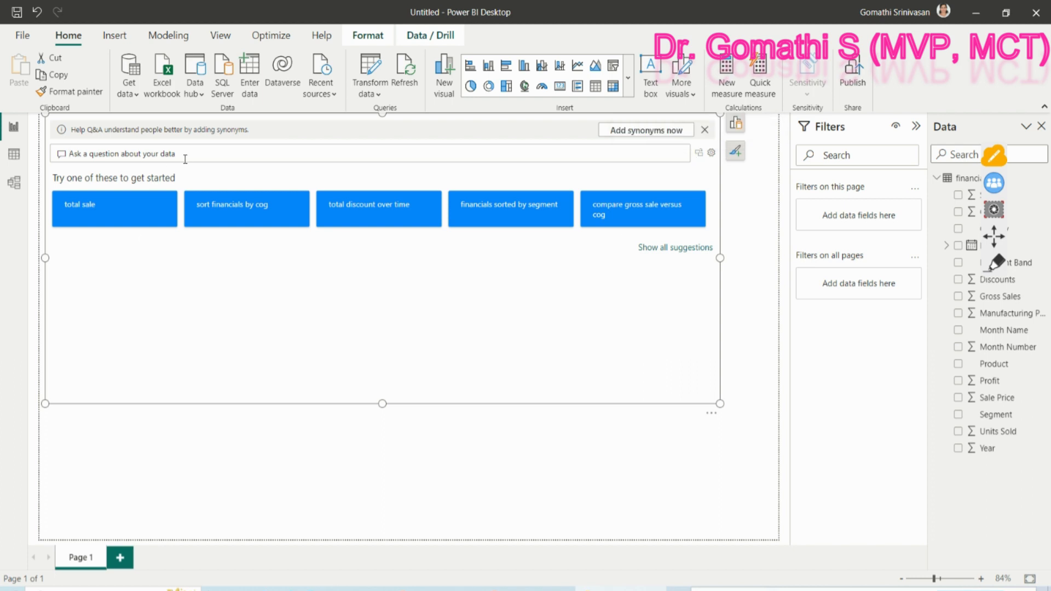
mouse_move(434, 313)
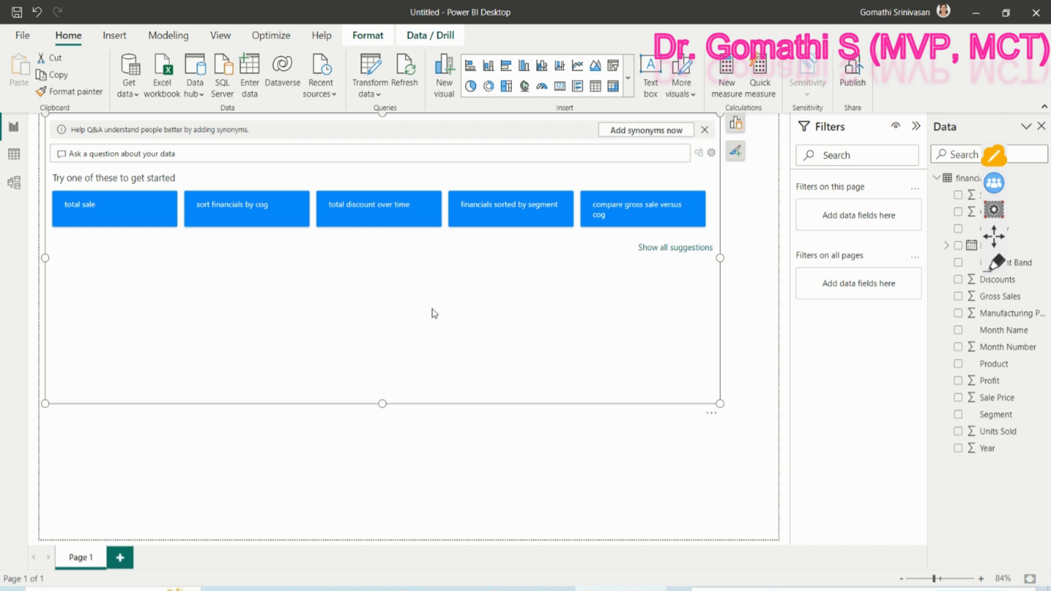
mouse_move(495, 223)
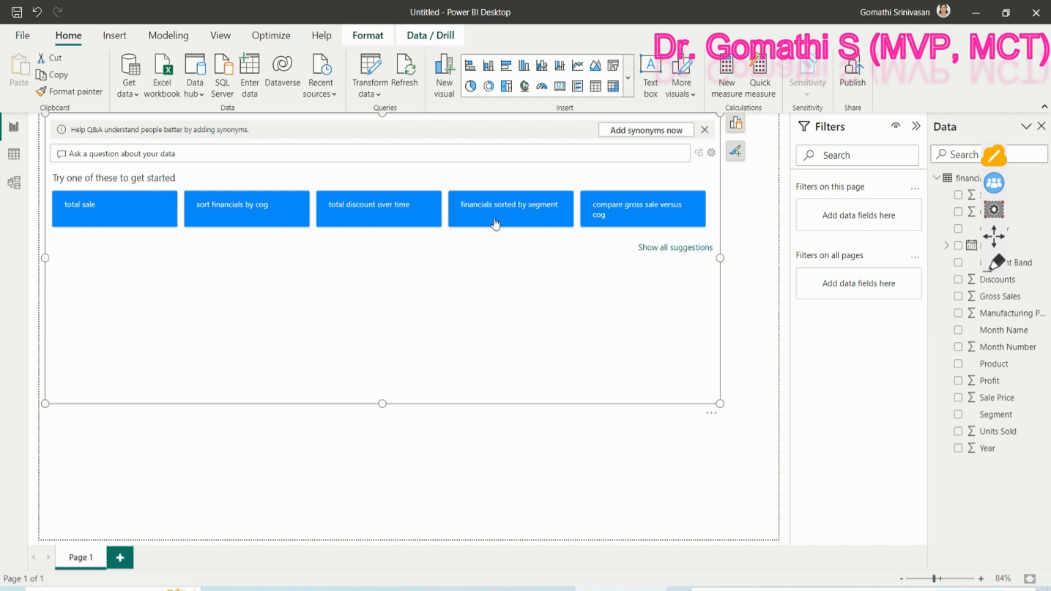
mouse_move(643, 219)
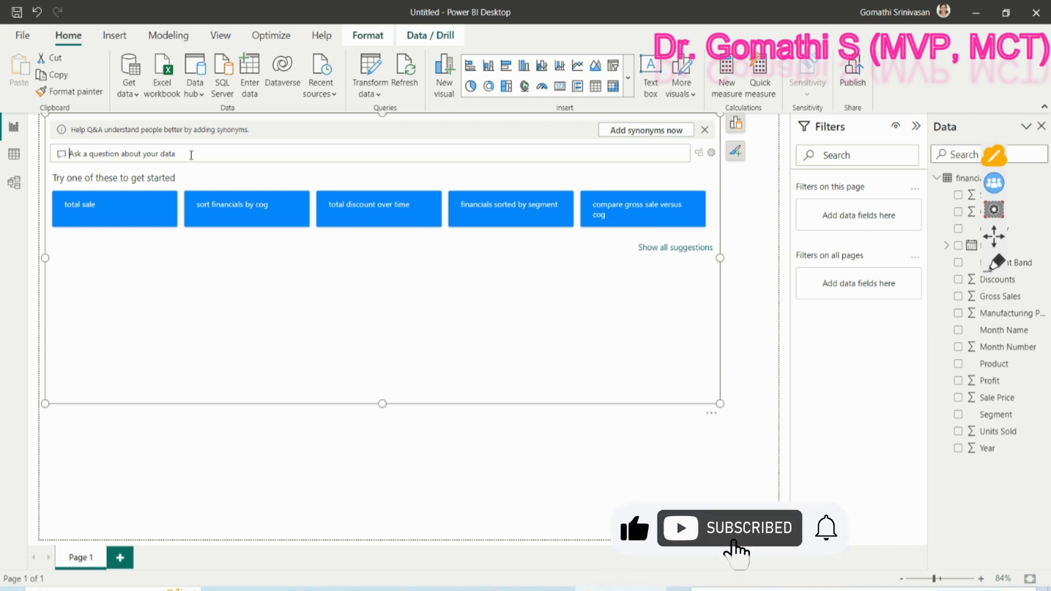
Ask the Q&A visual 'total sales by product' to get a bar chart of sales per product.
type("toa")
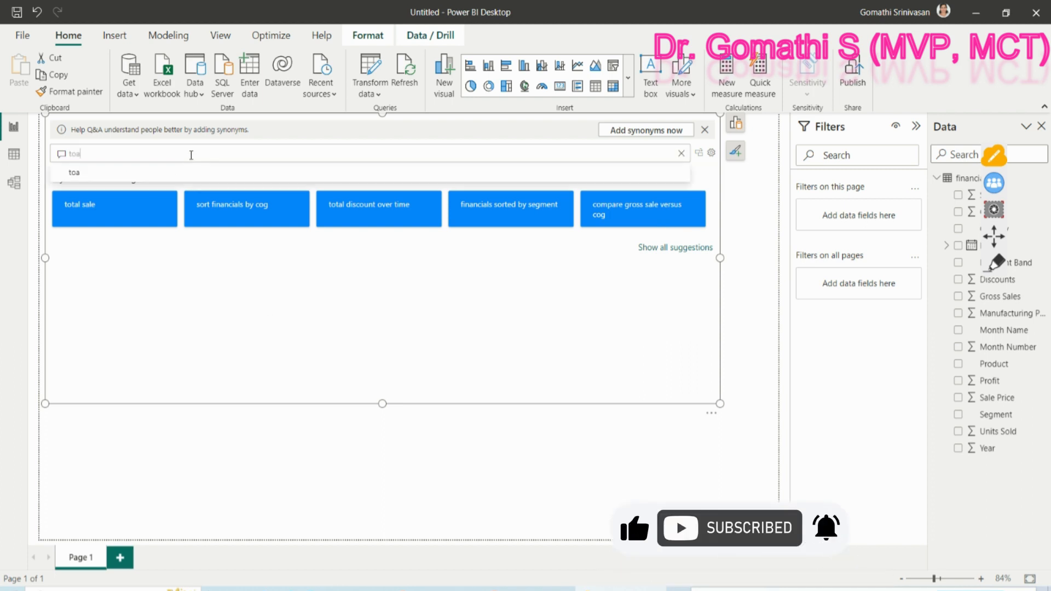
type("total sales")
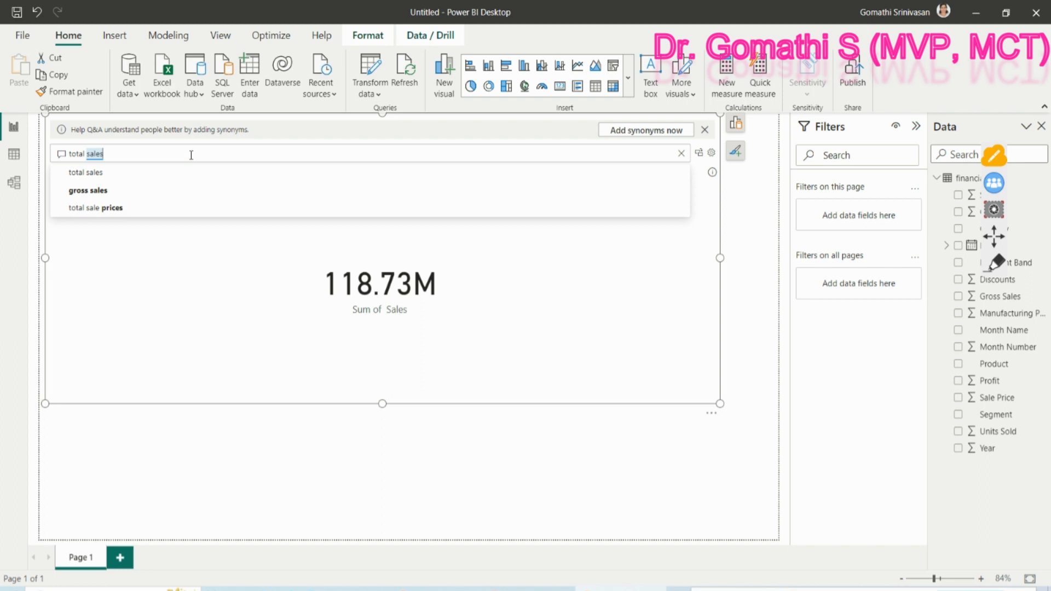
type("by")
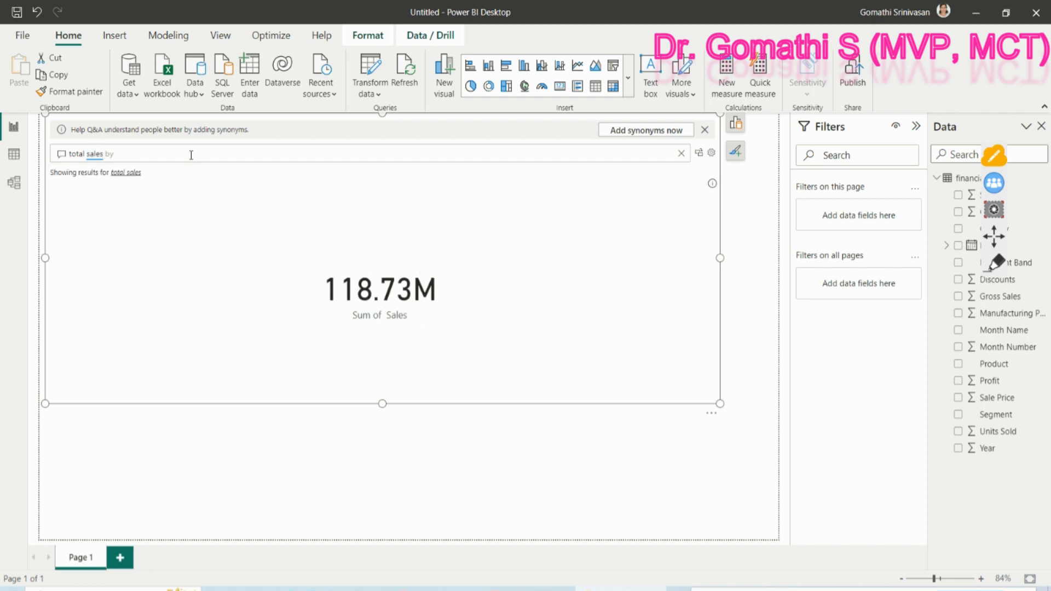
type("pro")
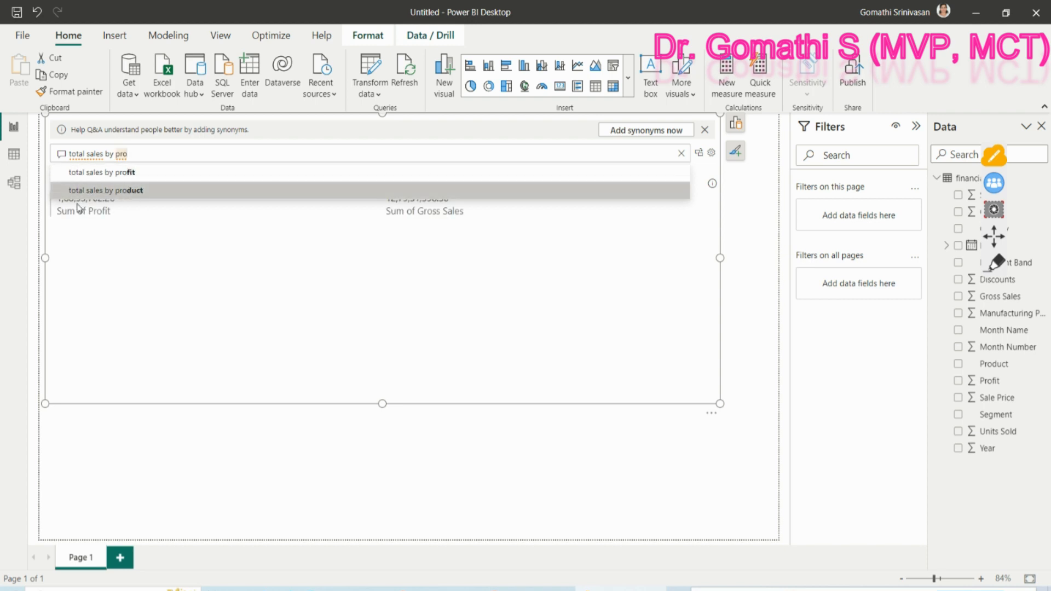
left_click(105, 190)
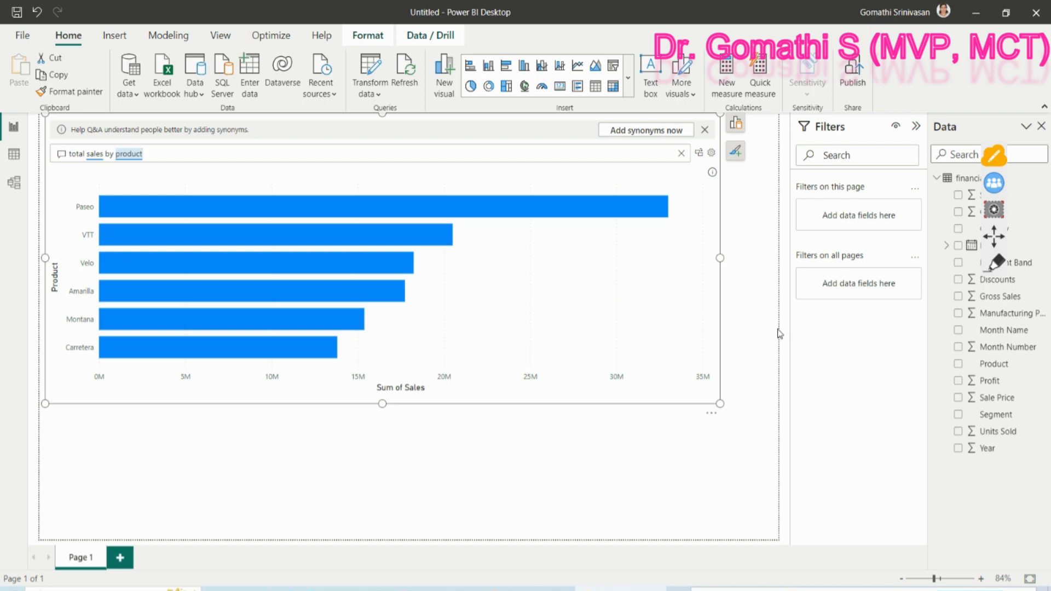
mouse_move(901, 486)
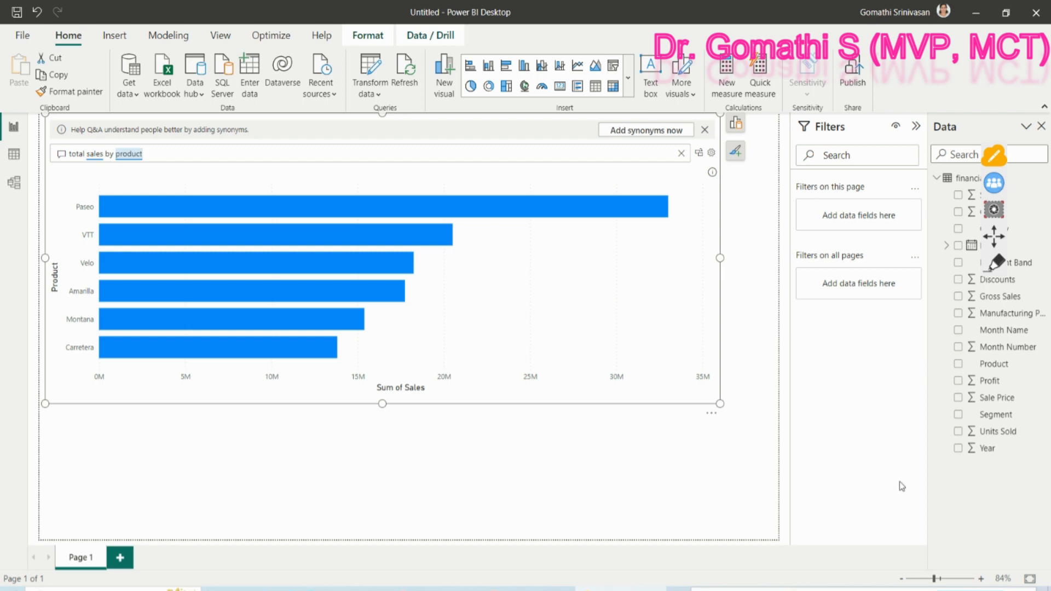
mouse_move(58, 187)
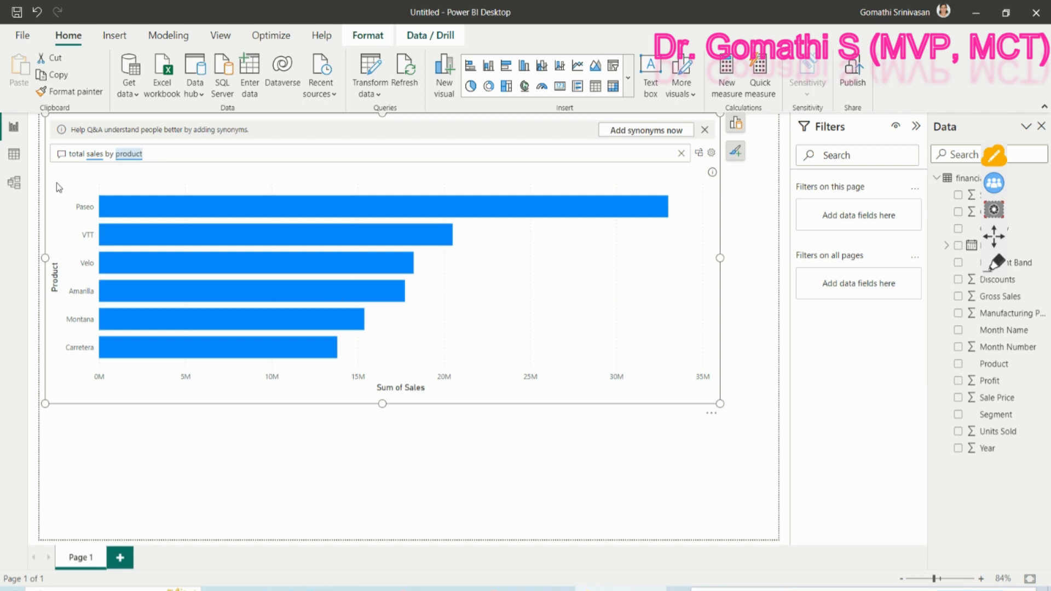
mouse_move(166, 153)
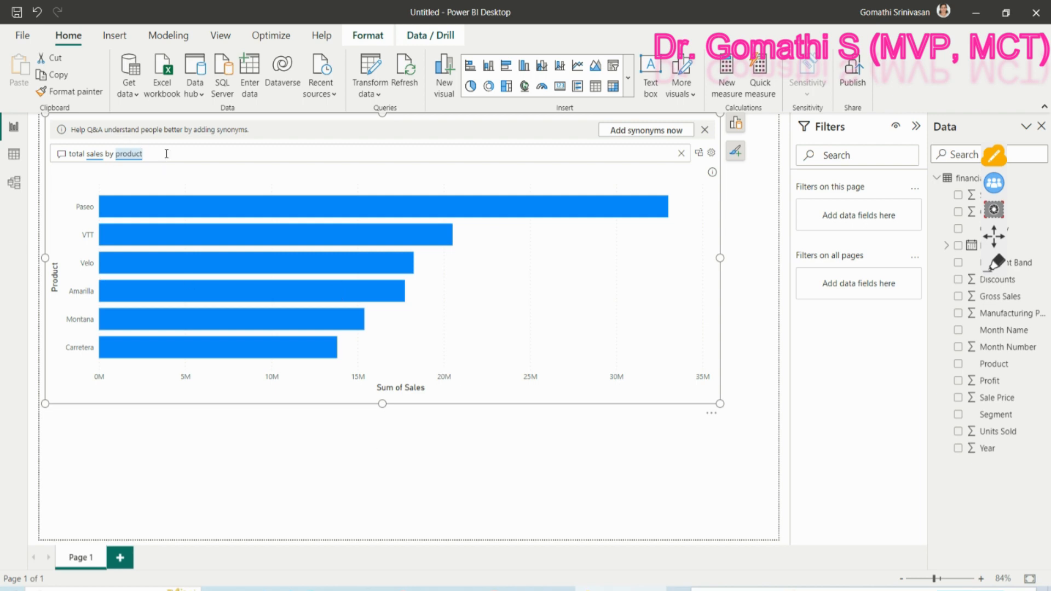
Append 'in card' to the question so each product's sales shows as a card.
type("as PI")
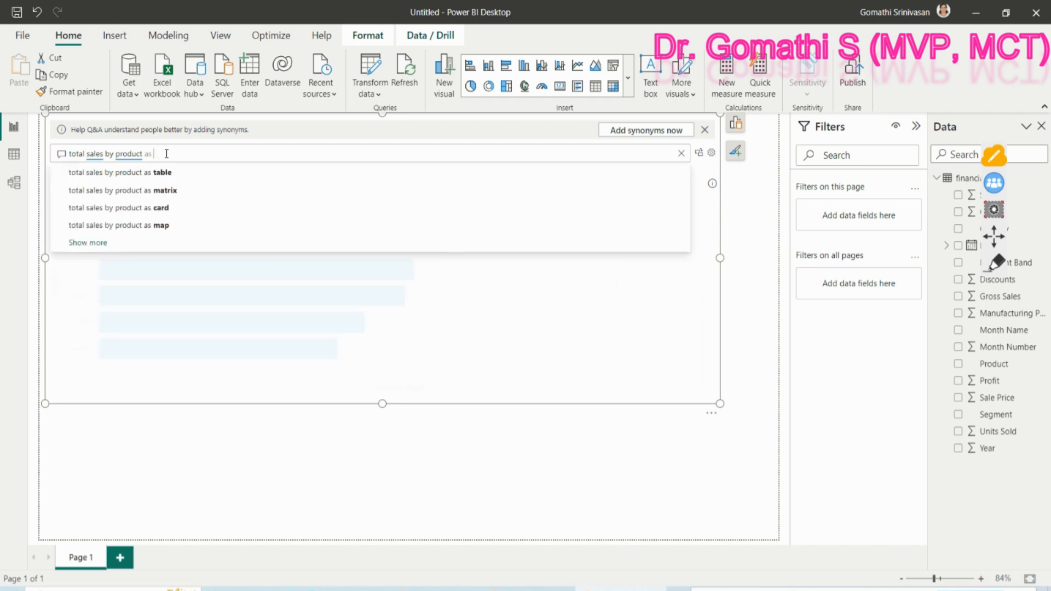
type("KPI")
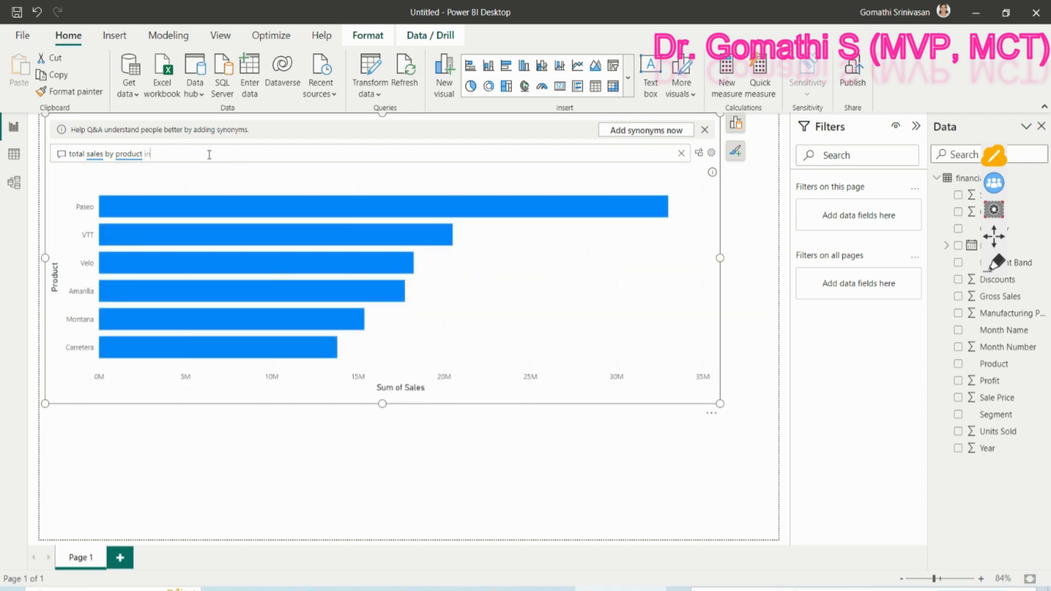
type("card")
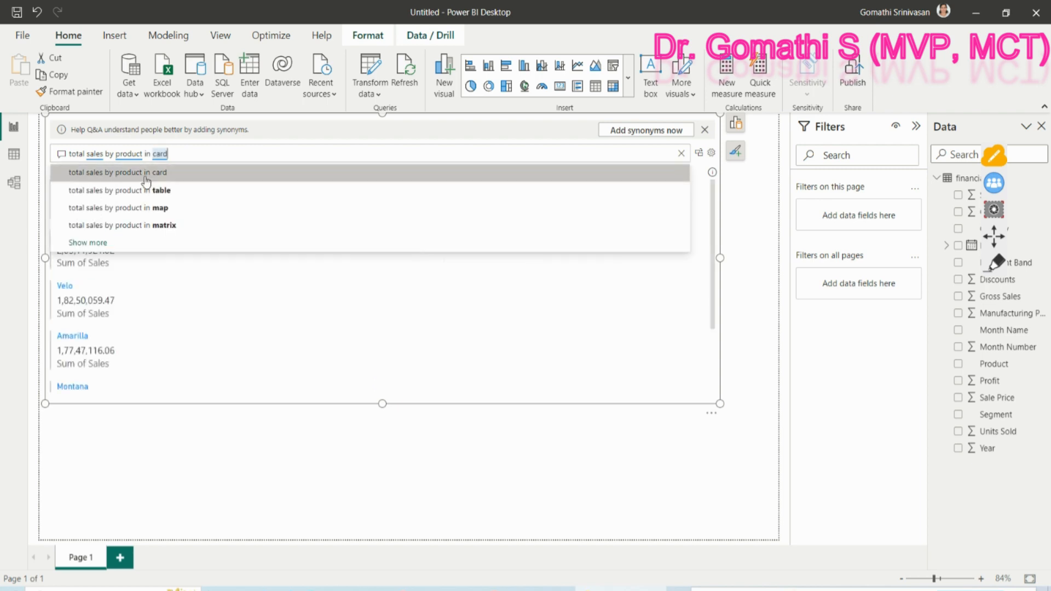
left_click(117, 171)
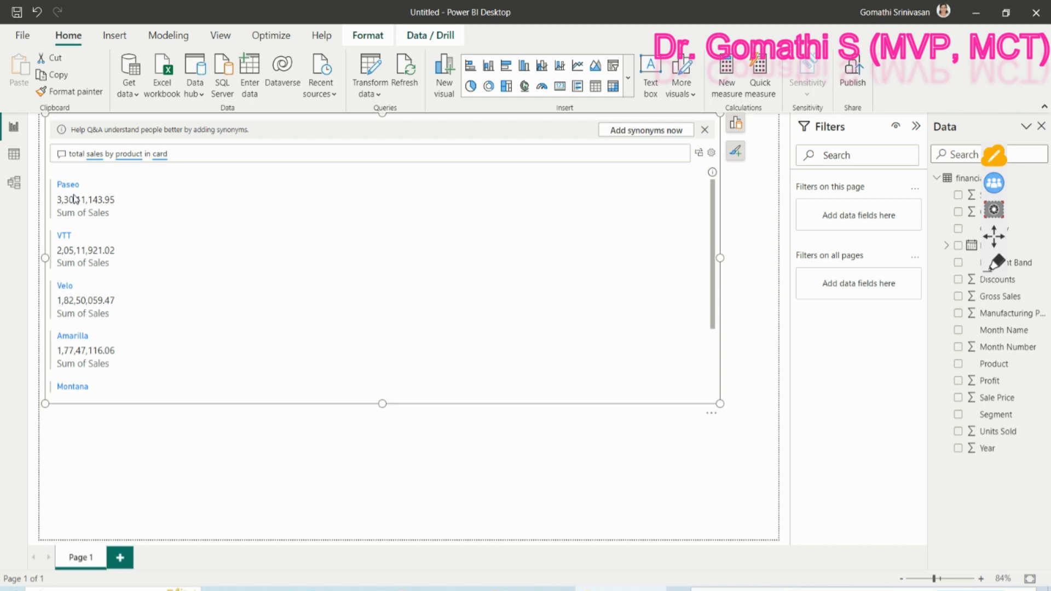
mouse_move(131, 195)
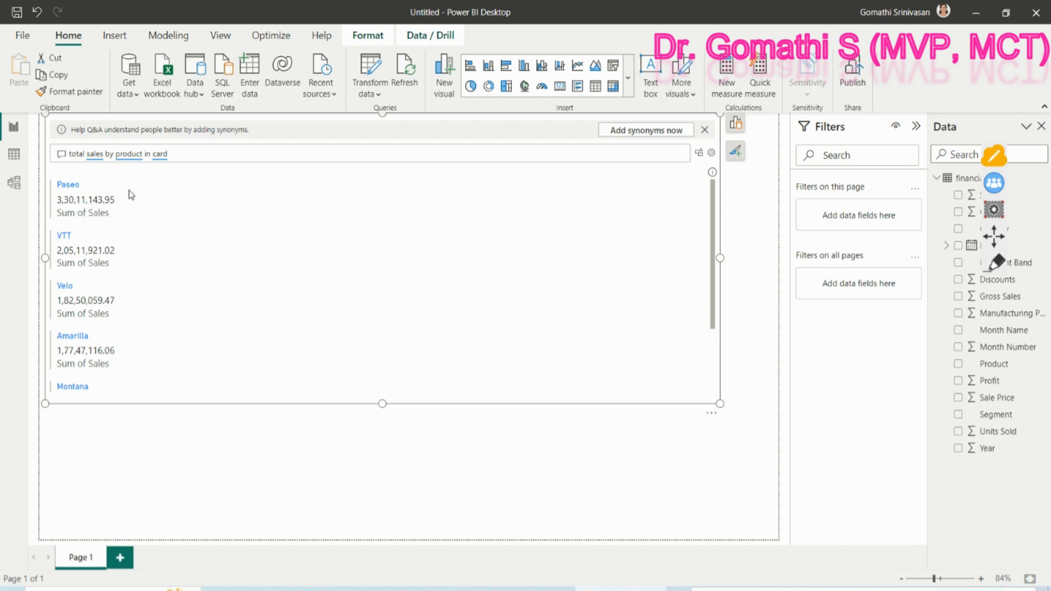
mouse_move(94, 208)
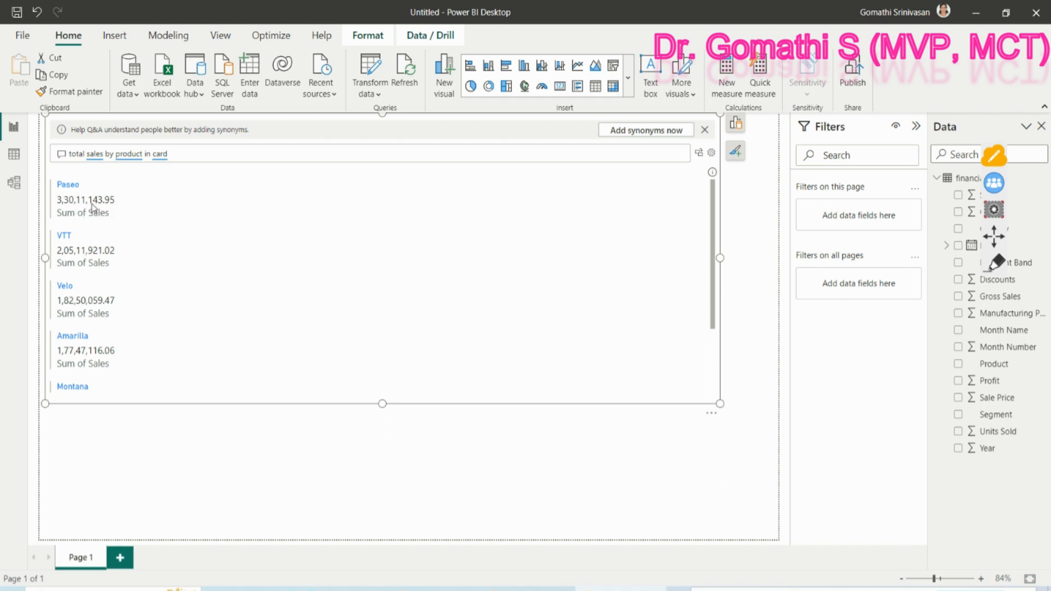
Stretch the Q&A visual taller and wider to show all six cards, then select the question text.
left_click_drag(720, 404, 382, 508)
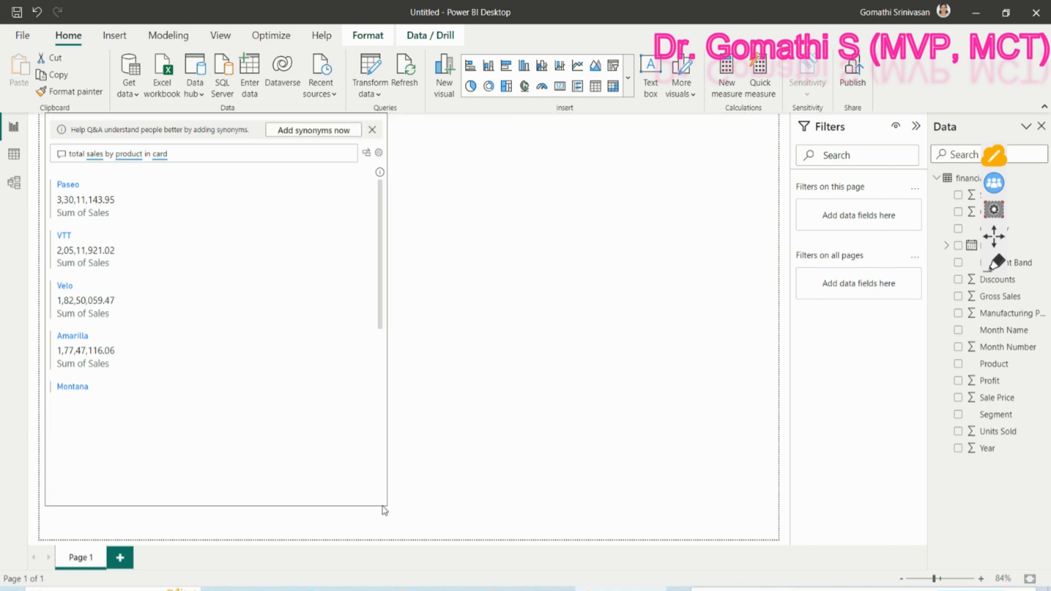
left_click_drag(382, 511, 309, 523)
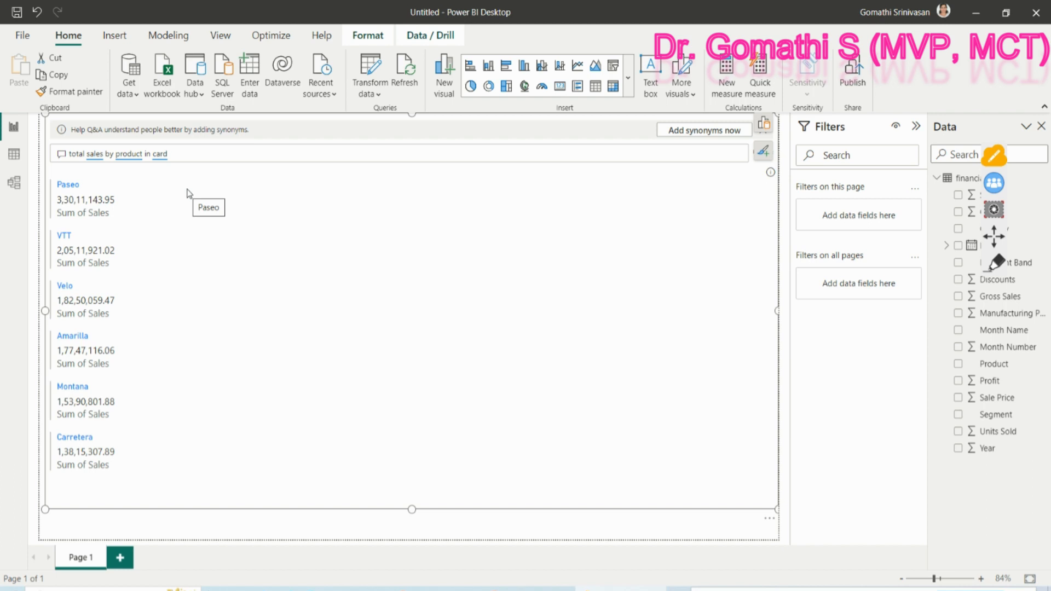
left_click(144, 153)
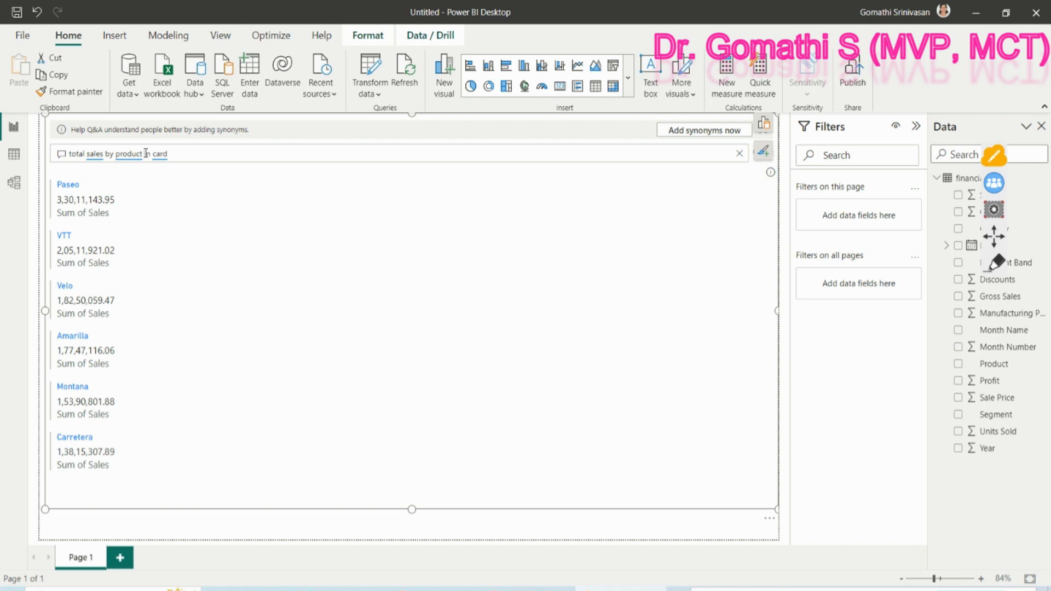
double_click(155, 153)
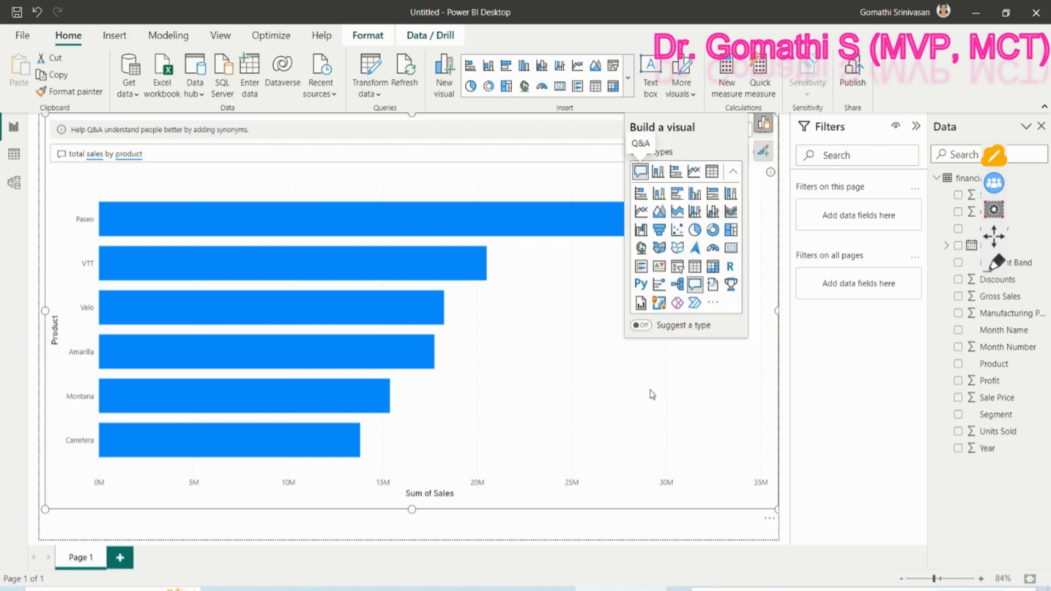
mouse_move(431, 222)
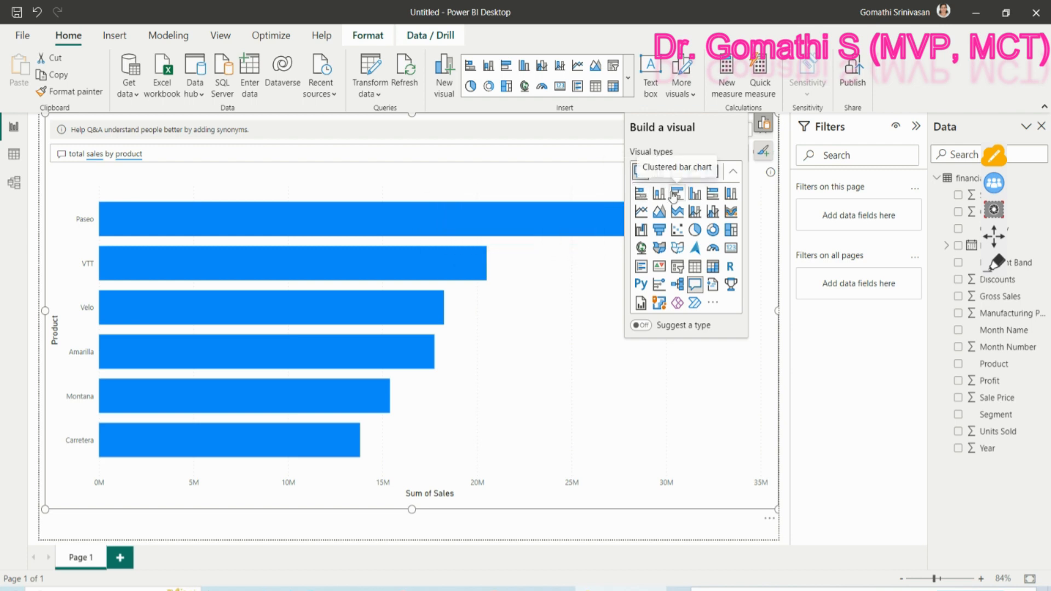
mouse_move(713, 194)
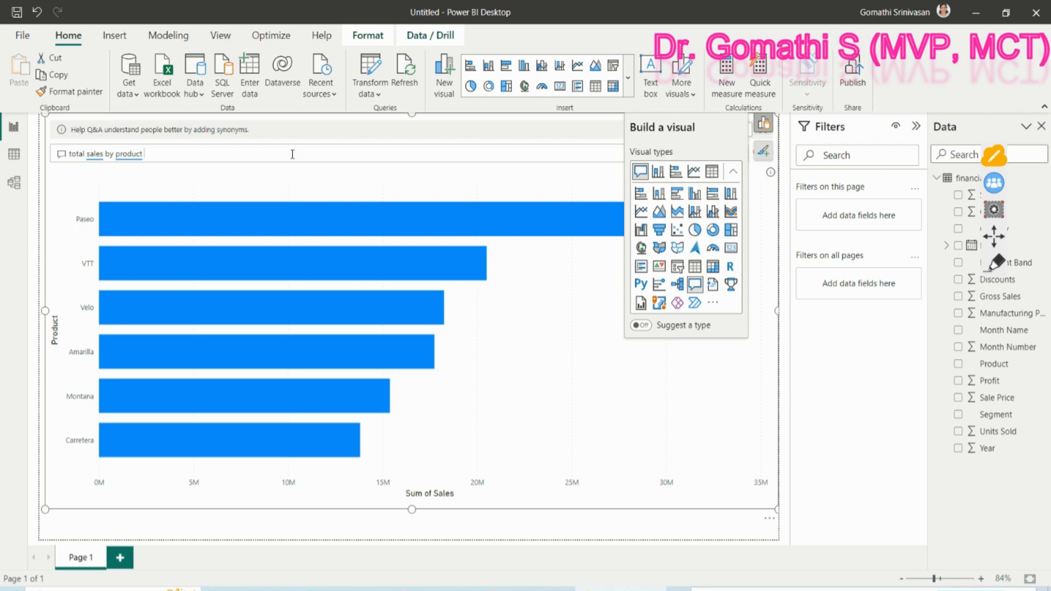
Extend the question to 'total sales by product and segment'.
type("and segment")
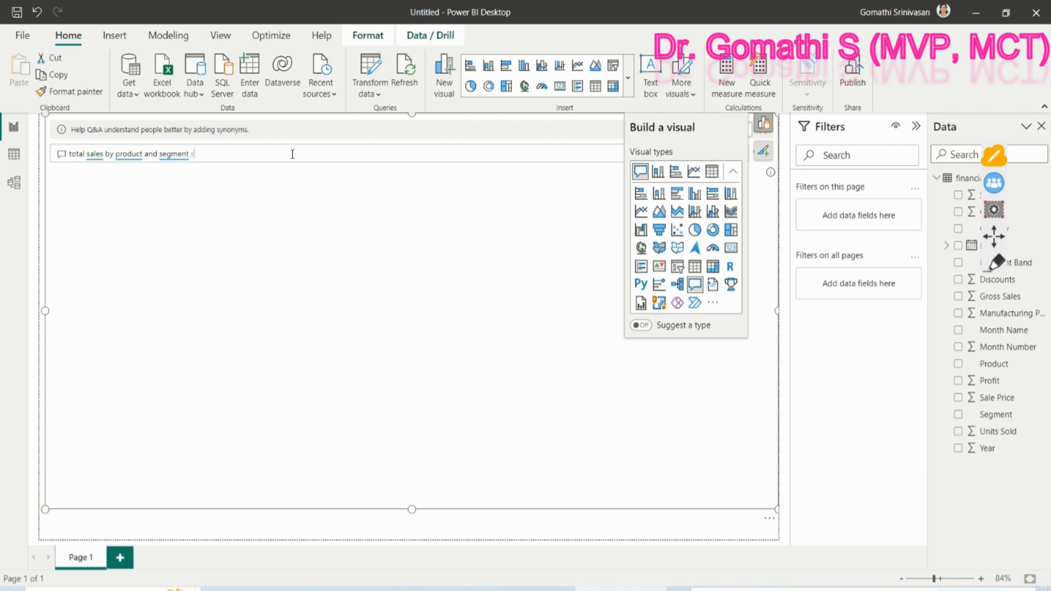
Replace the question with 'average profit by', showing a 24.13K average profit card.
type("sort")
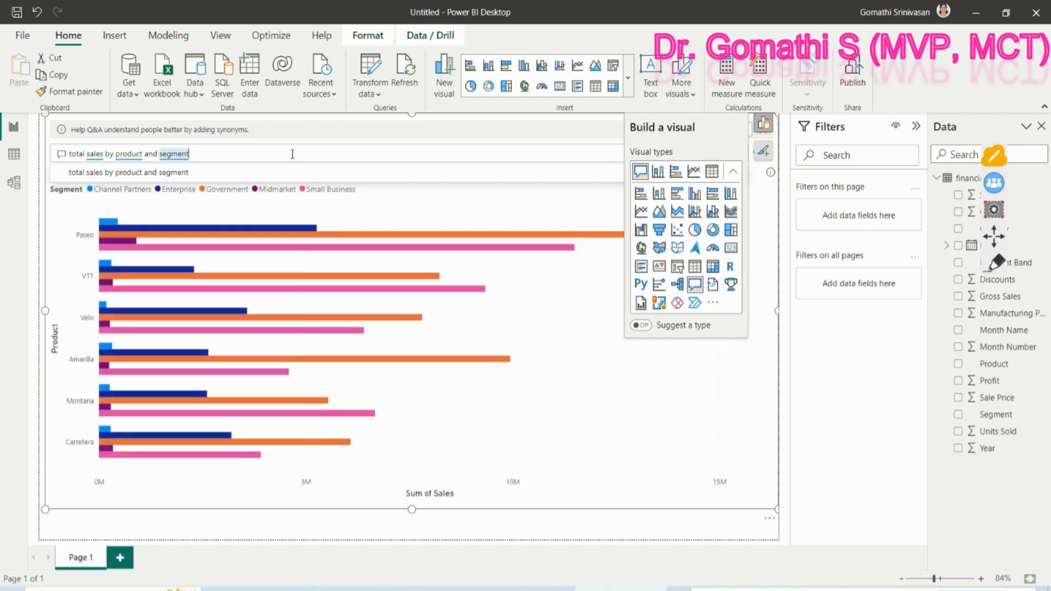
type("by so")
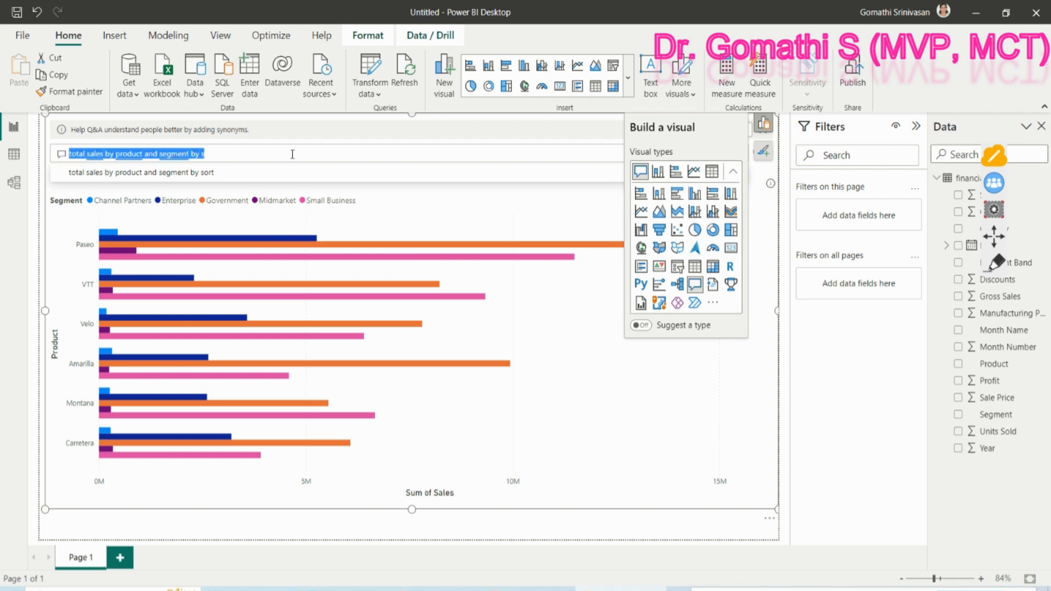
type("avergae profit by")
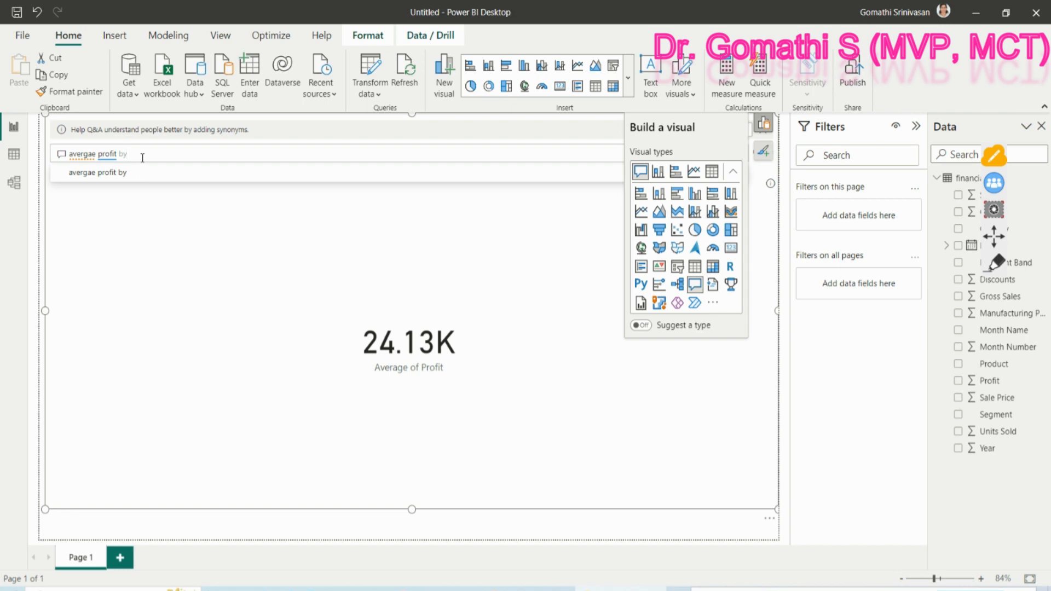
Complete the question as 'average profit by sale' to get a line chart of profit against sales.
type("sale")
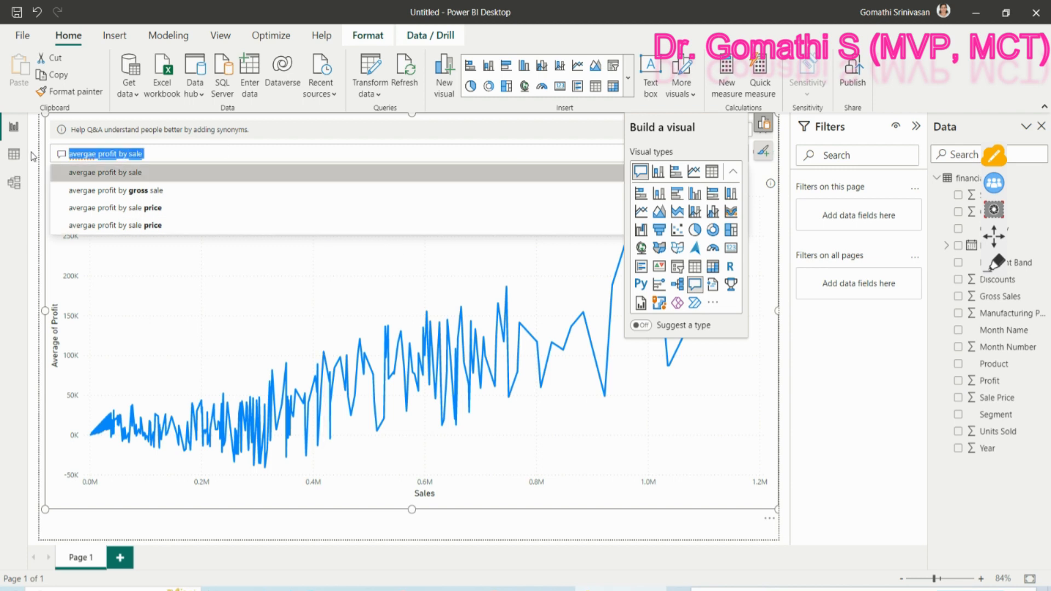
Replace the question with 'total sales by date' for a sales-over-time line chart.
type("total sales by date")
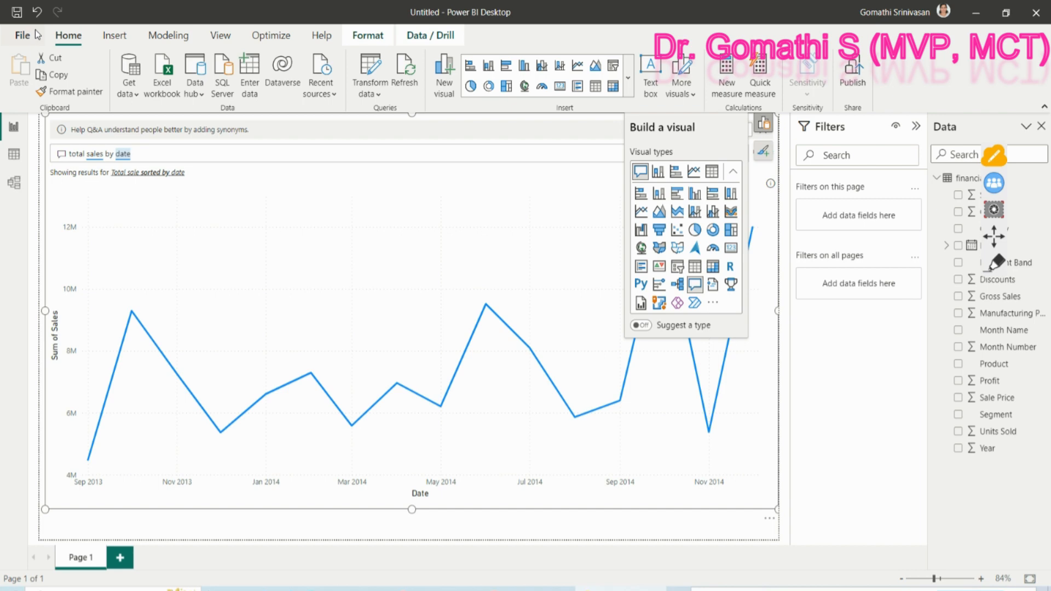
mouse_move(604, 234)
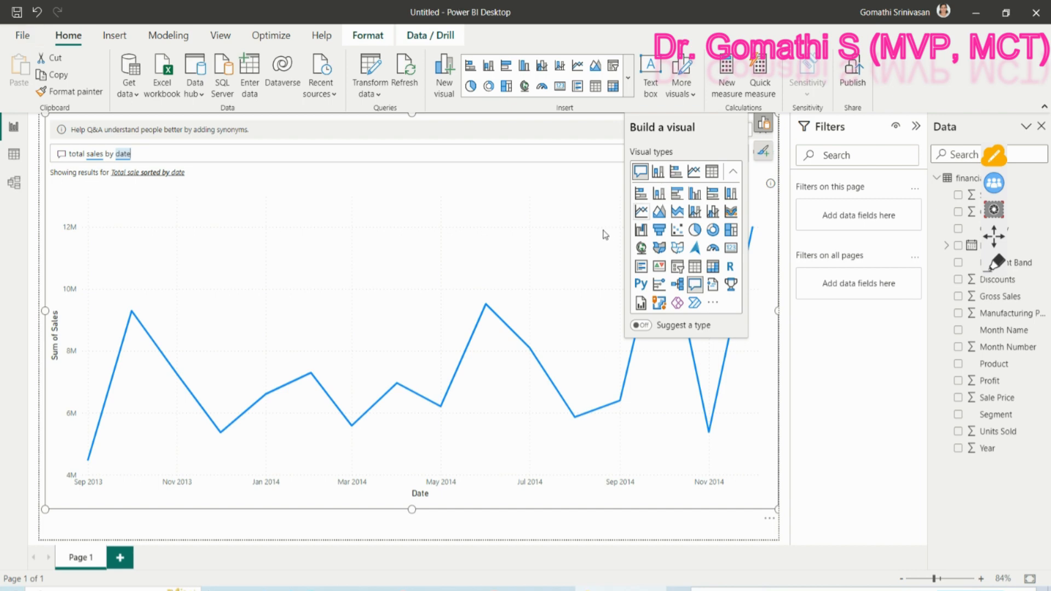
mouse_move(440, 408)
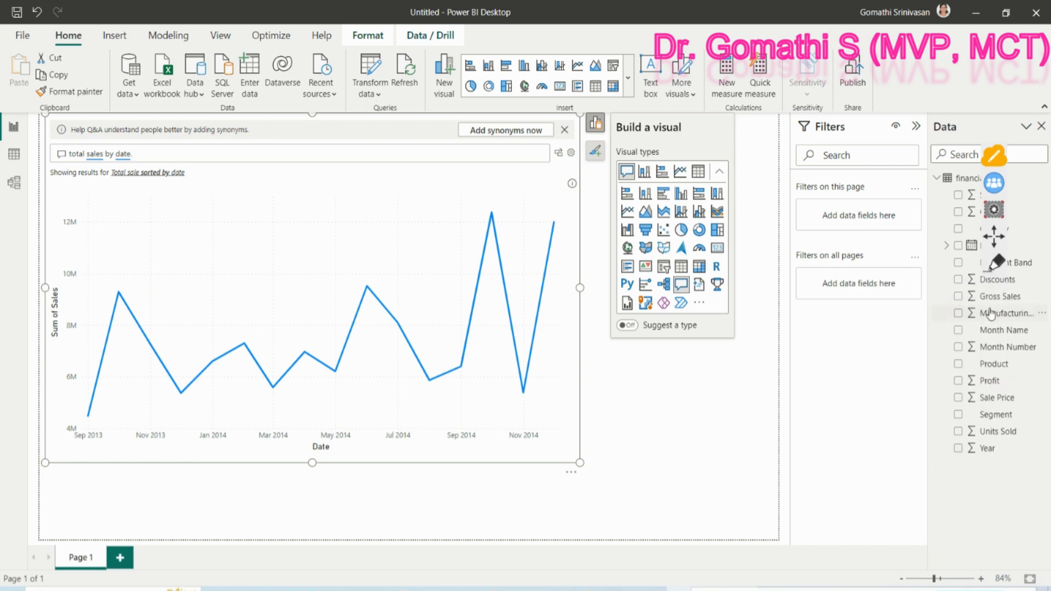
mouse_move(1004, 313)
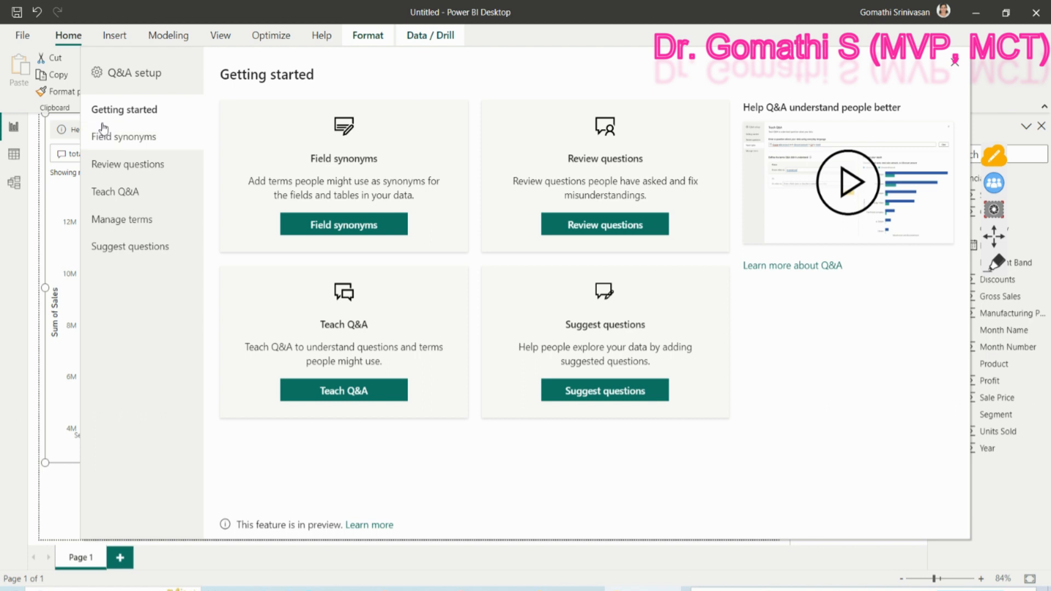
left_click(125, 136)
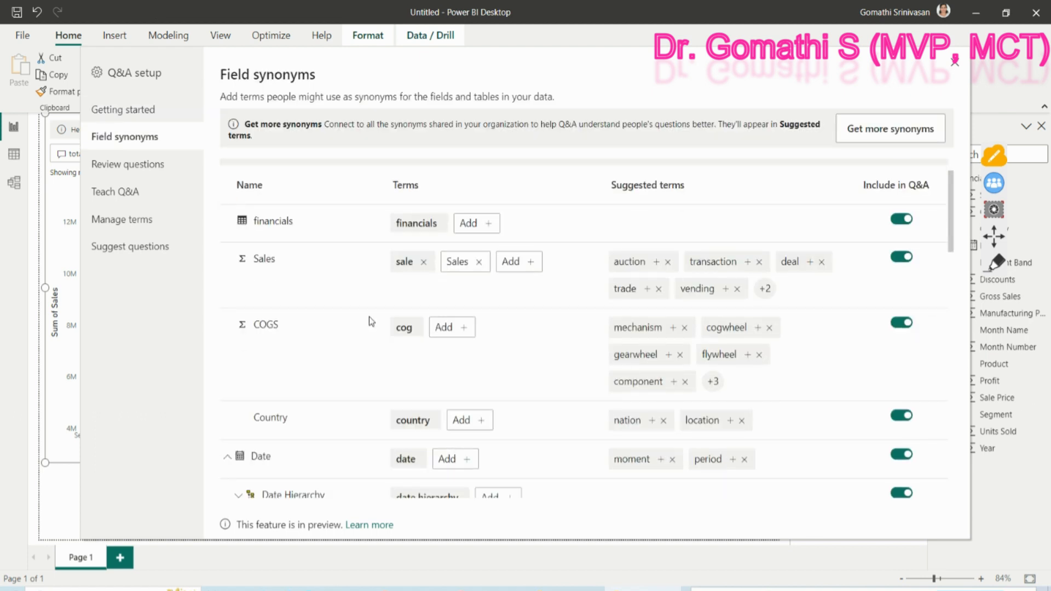
scroll("down", 3)
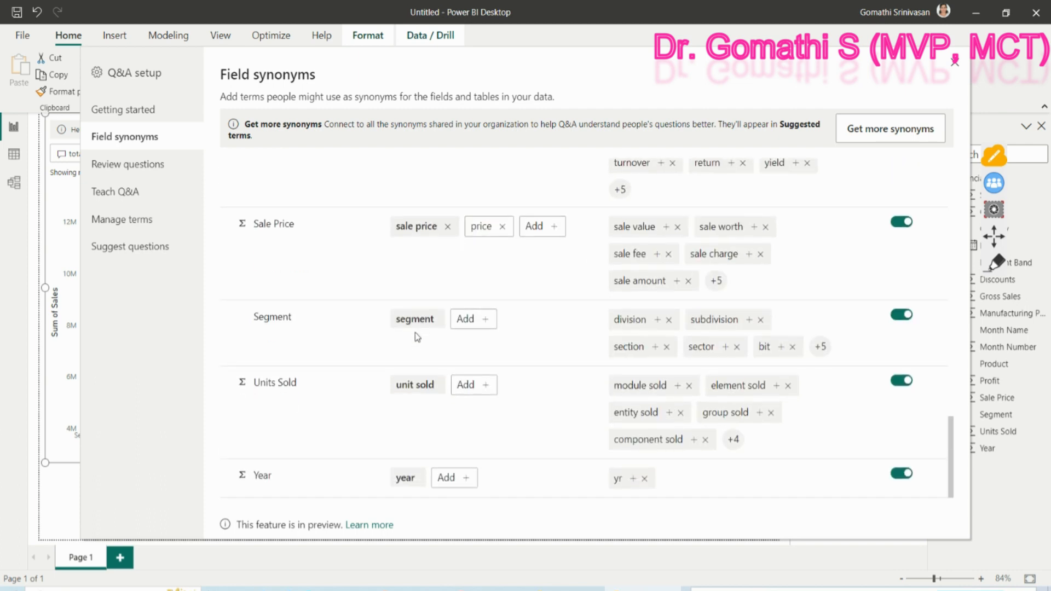
mouse_move(416, 340)
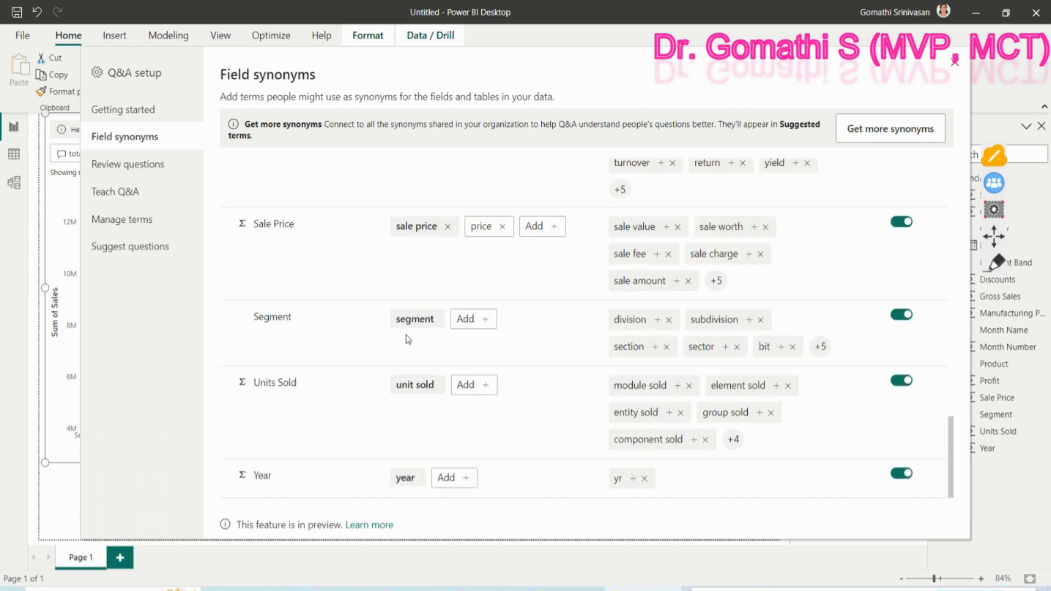
mouse_move(422, 393)
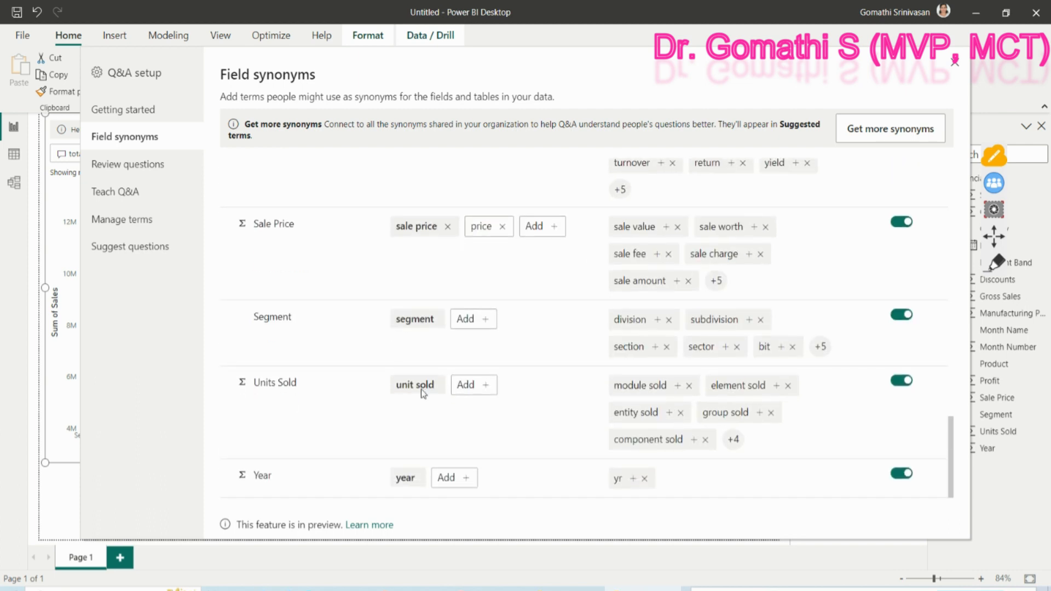
mouse_move(367, 441)
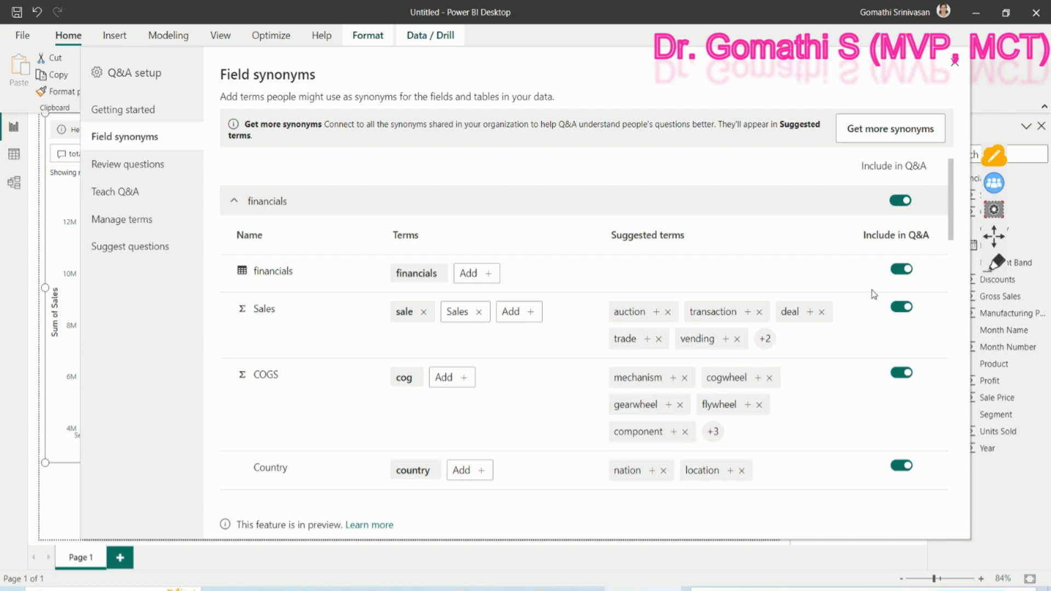
scroll("down", 3)
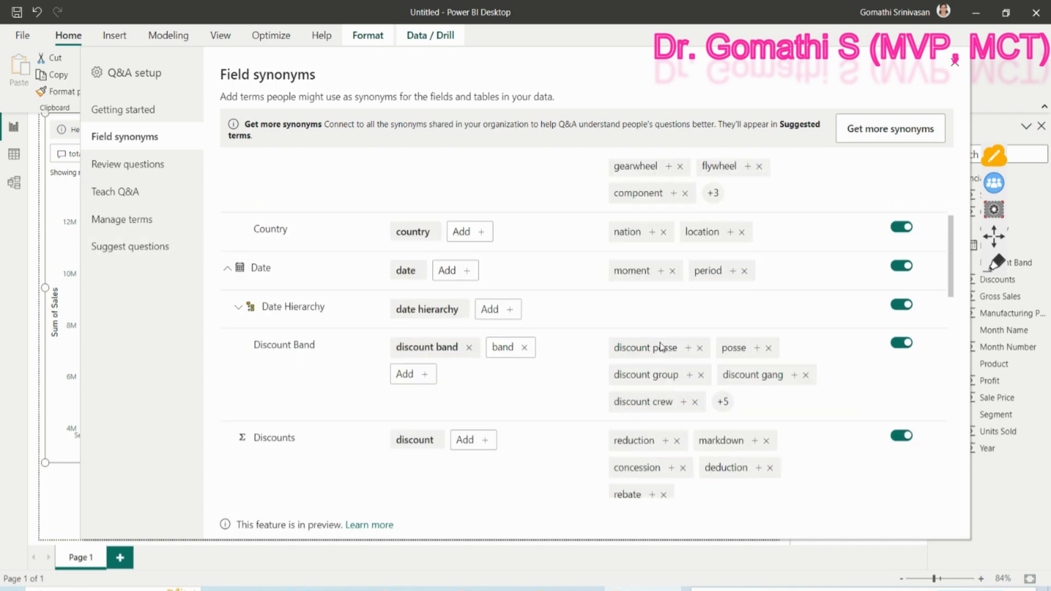
scroll("down", 3)
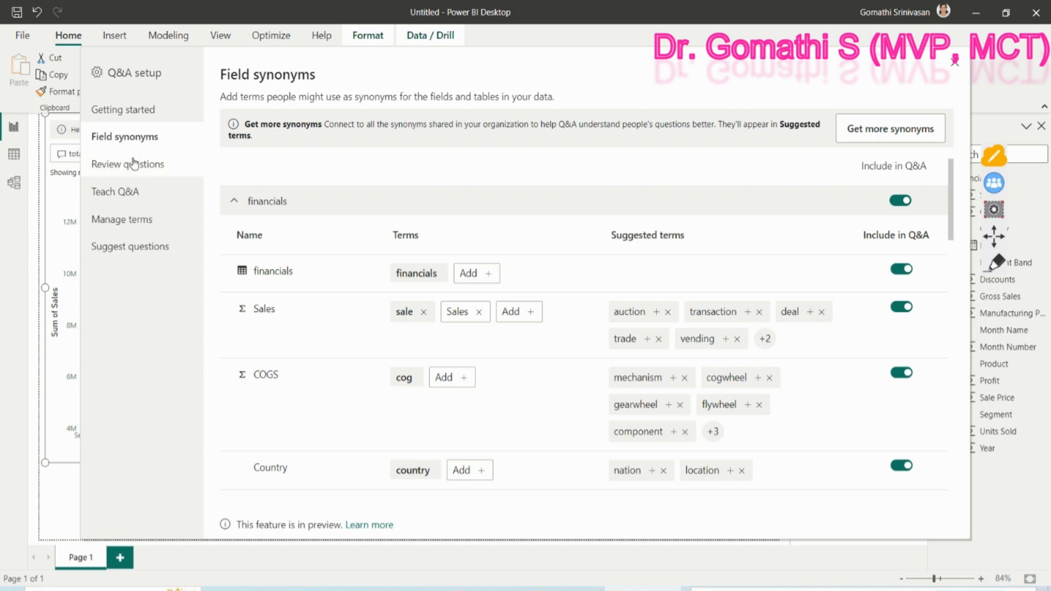
Browse Review questions, Teach Q&A, Manage terms and Suggest questions, ending back on Manage terms.
left_click(128, 164)
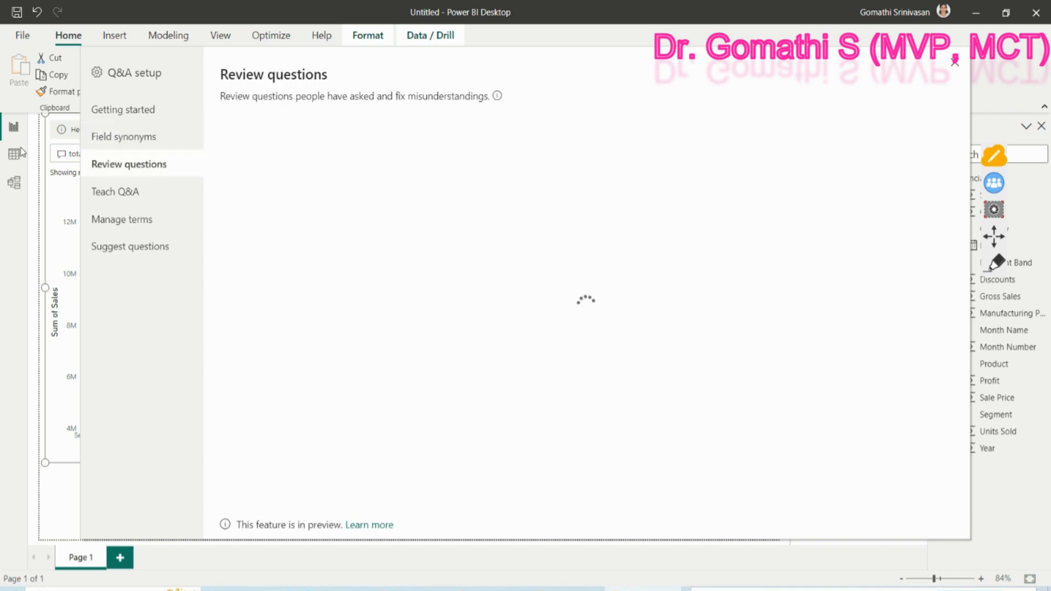
left_click(115, 190)
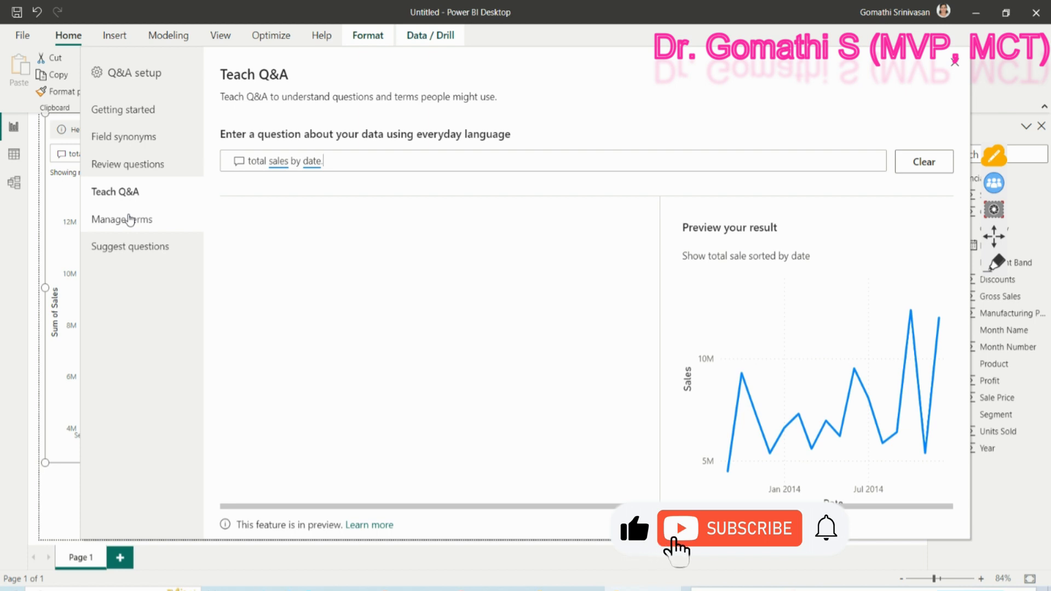
left_click(123, 219)
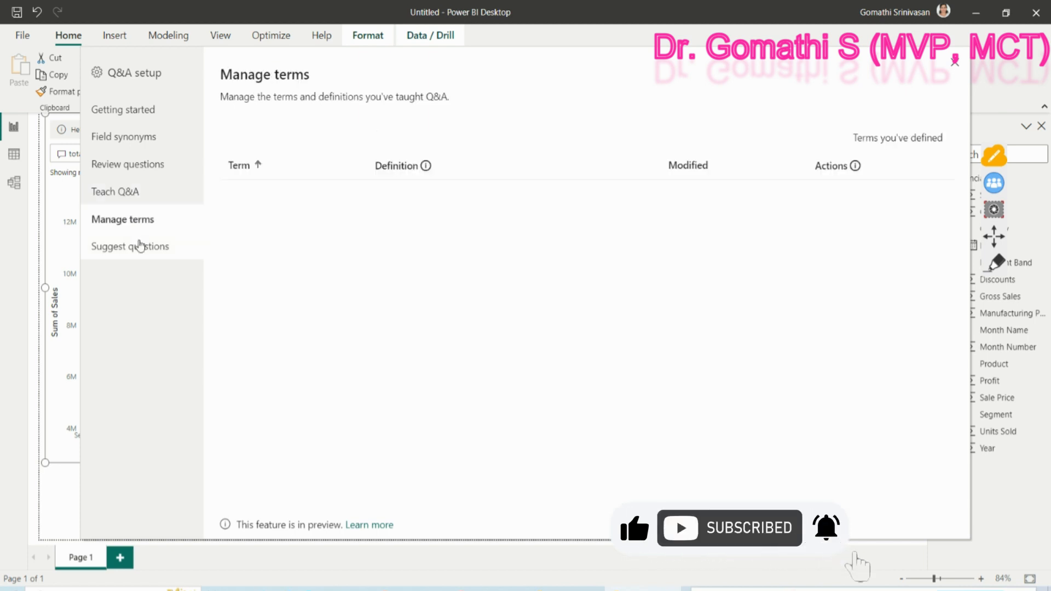
left_click(131, 247)
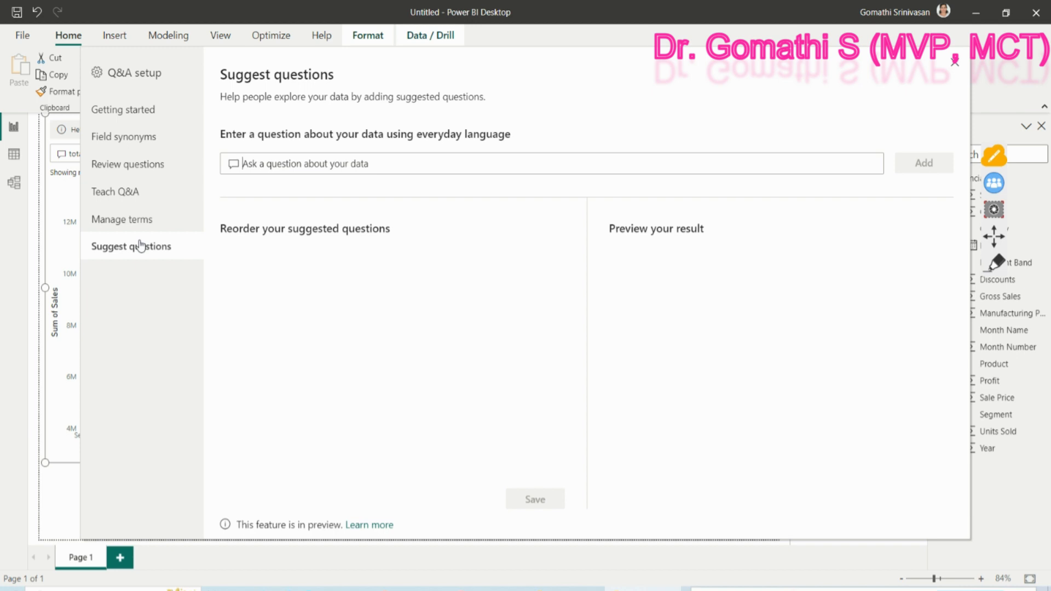
left_click(122, 219)
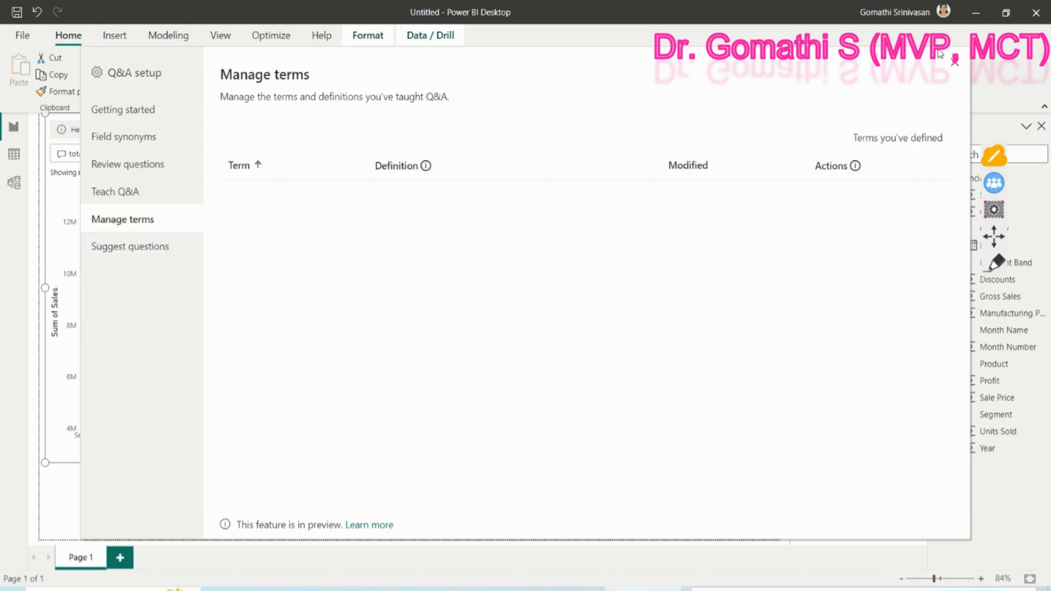
mouse_move(956, 67)
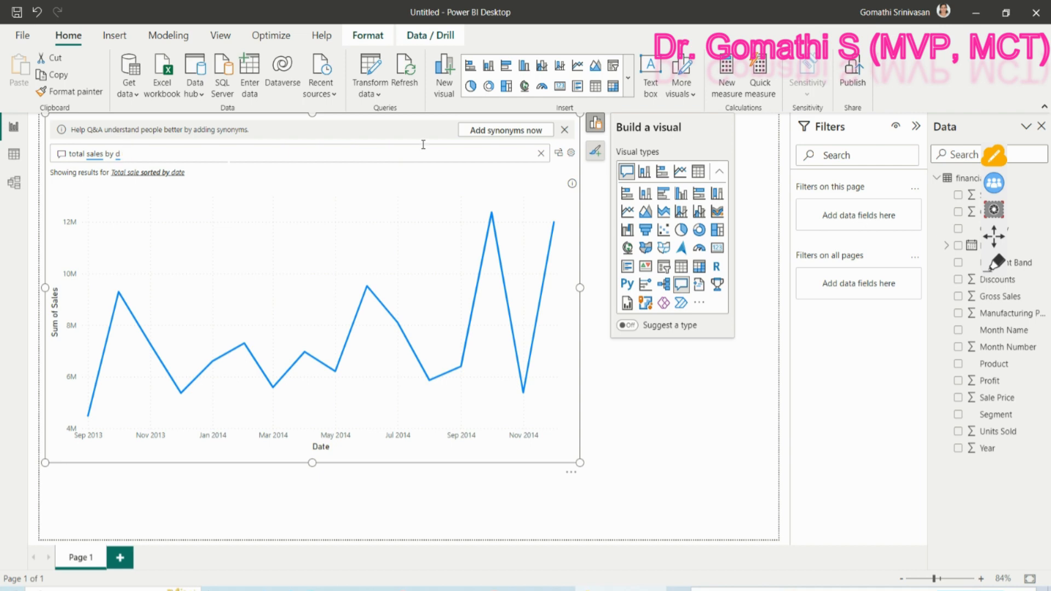
Clear the typed question and reopen Q&A setup via Add synonyms now.
left_click(540, 153)
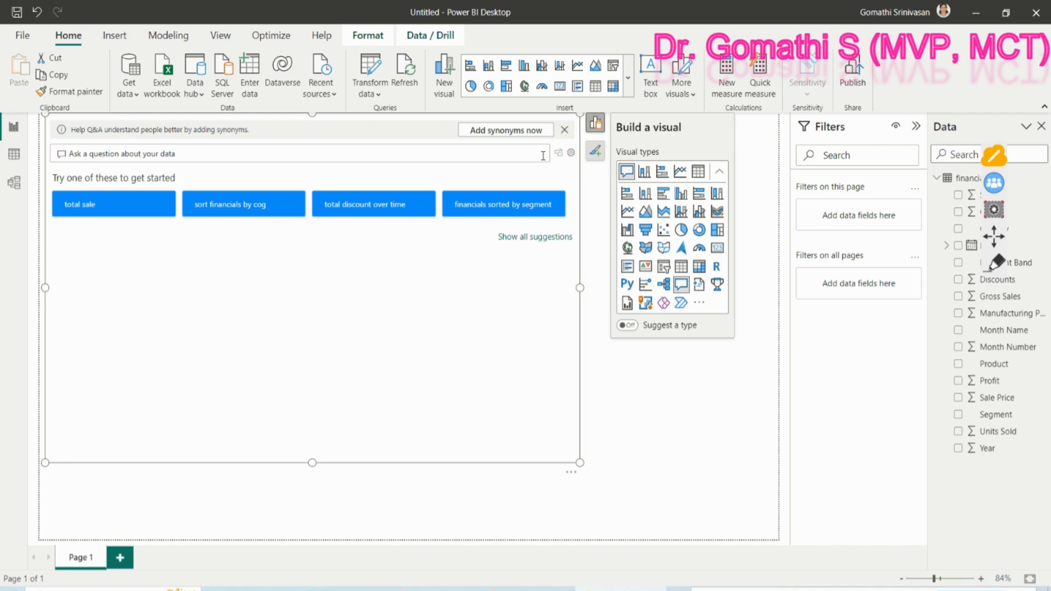
mouse_move(514, 131)
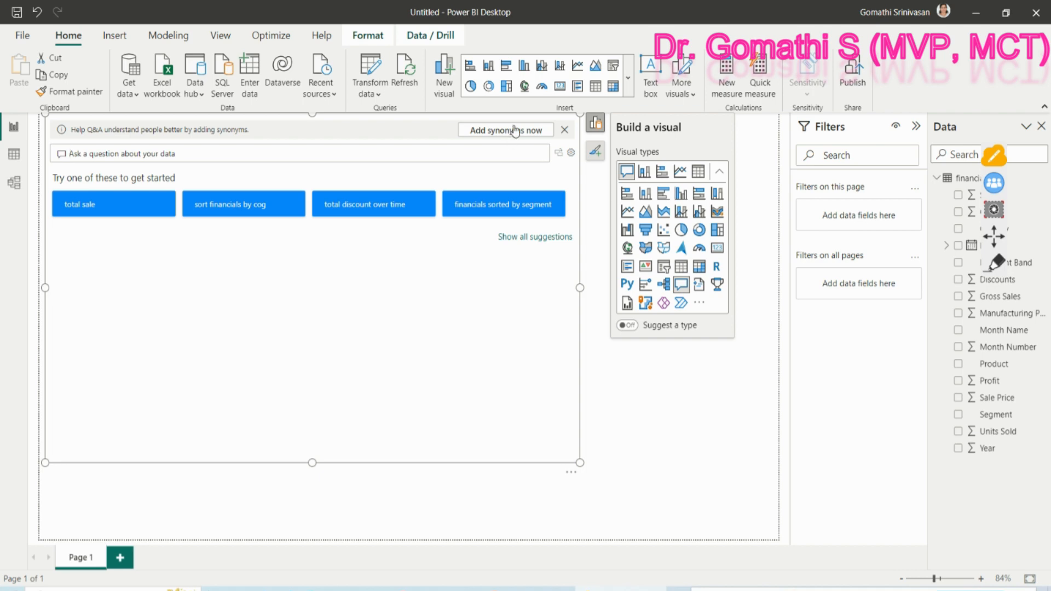
left_click(505, 129)
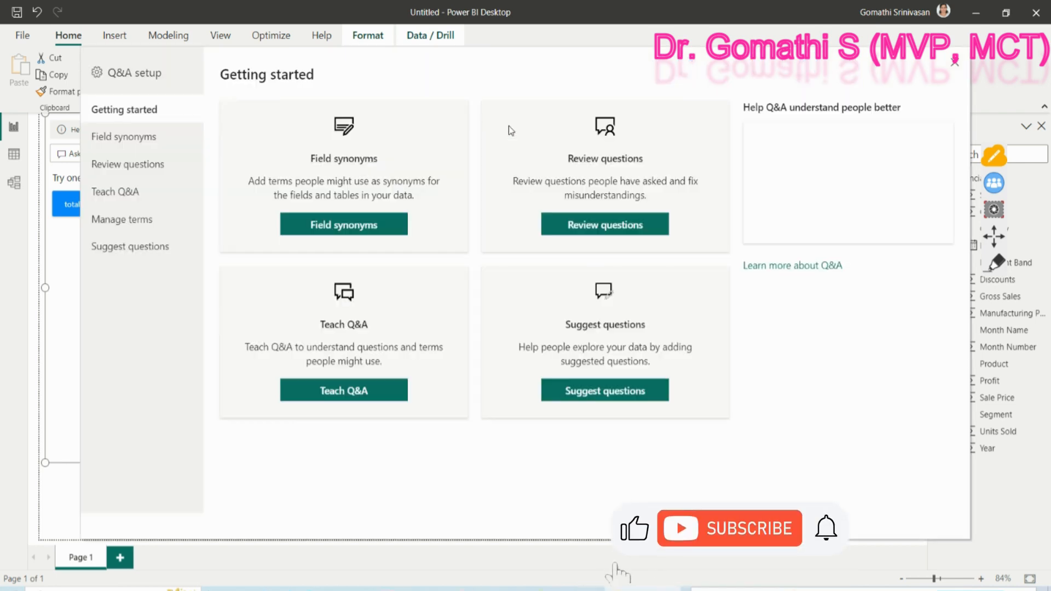
From Field synonyms, get more org synonyms and turn on sharing synonyms with everyone in the org.
left_click(124, 137)
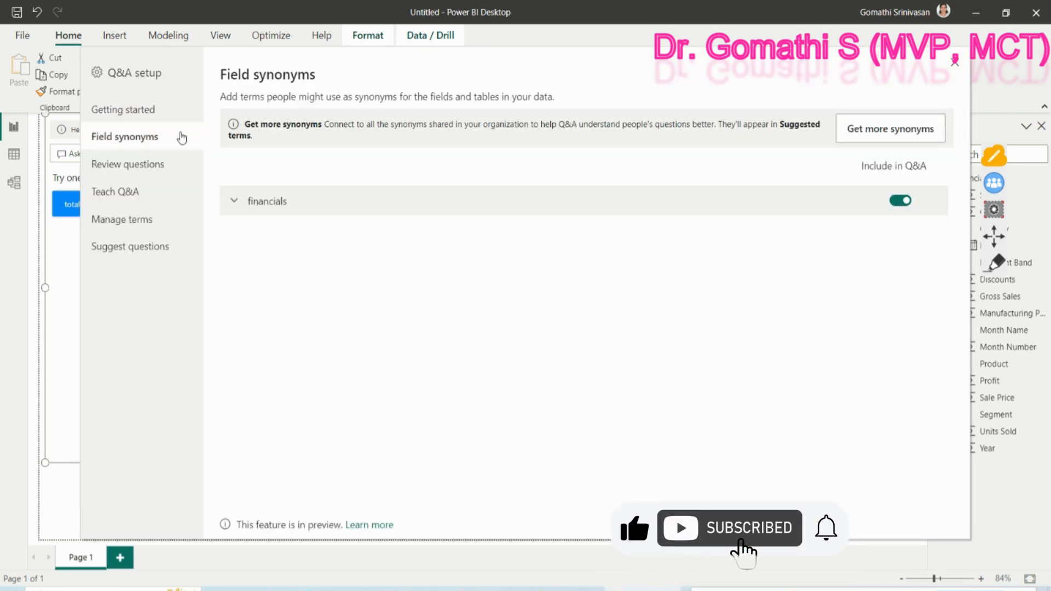
mouse_move(771, 212)
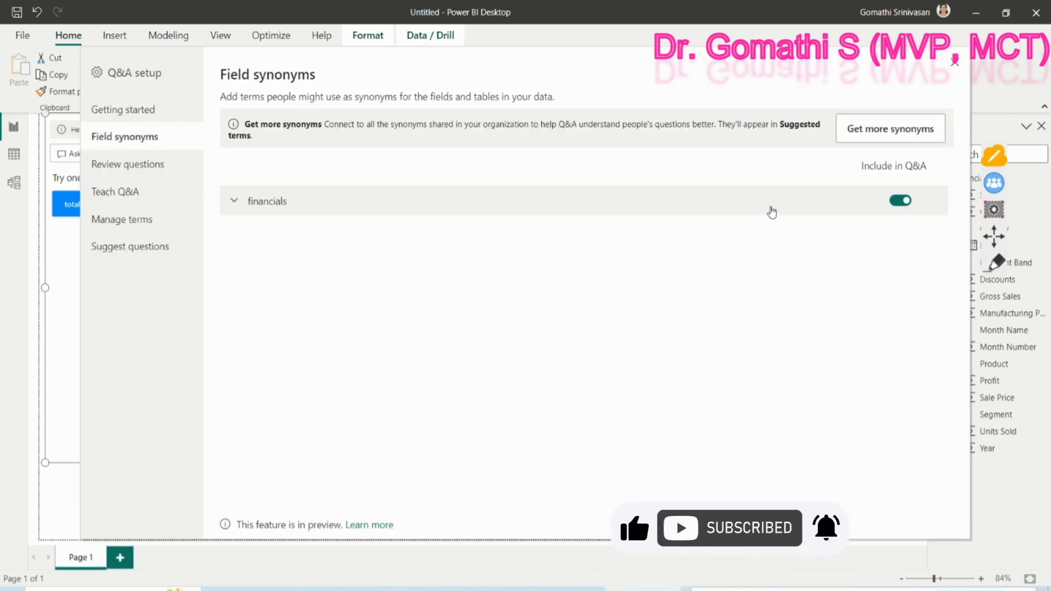
left_click(890, 128)
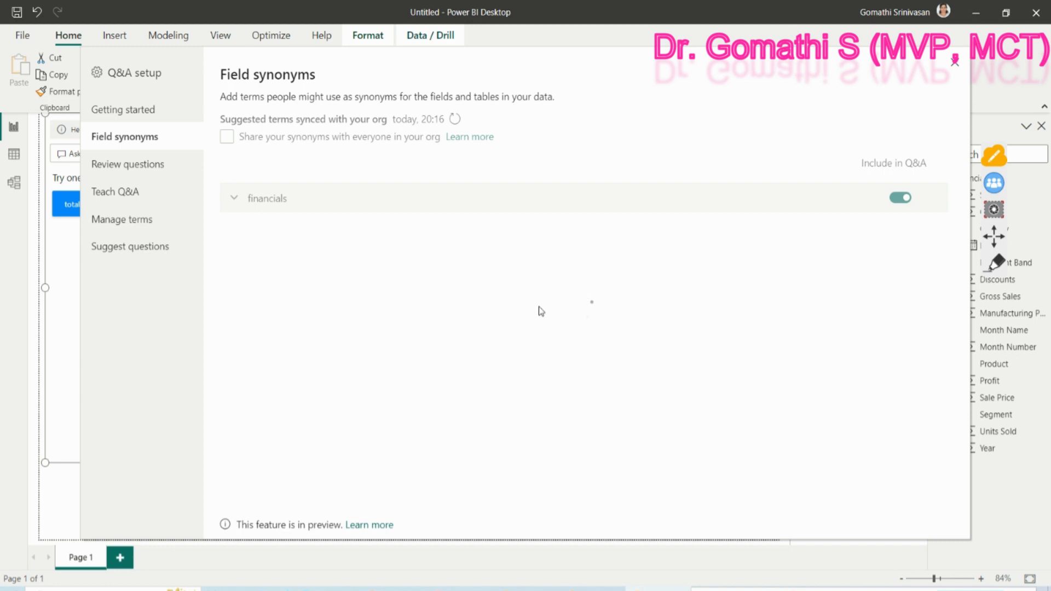
left_click(227, 137)
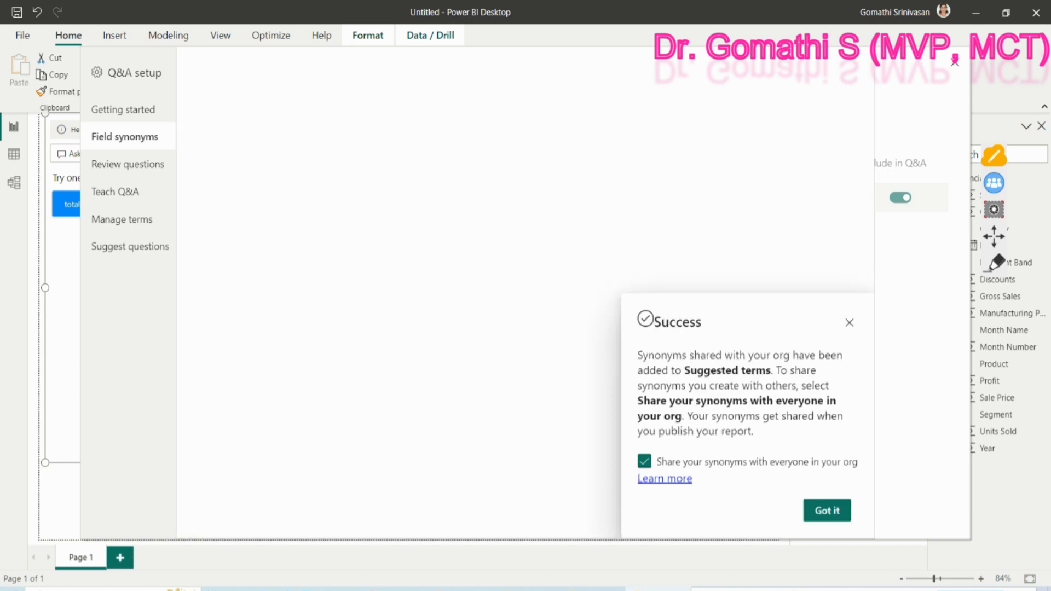
left_click(827, 510)
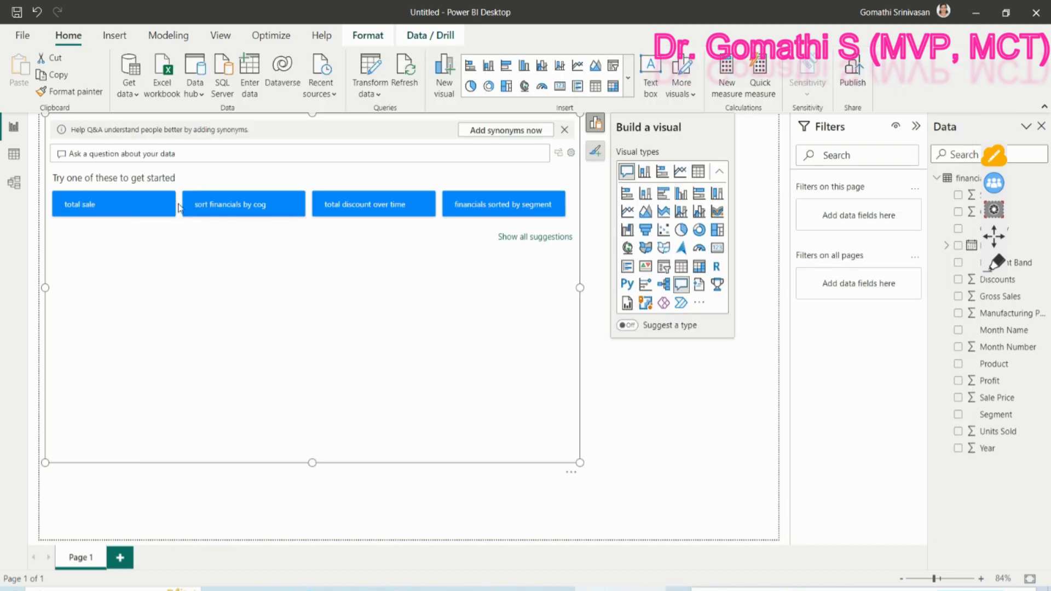
Expand the ribbon's visuals gallery and scroll to the AI visuals section.
left_click(114, 204)
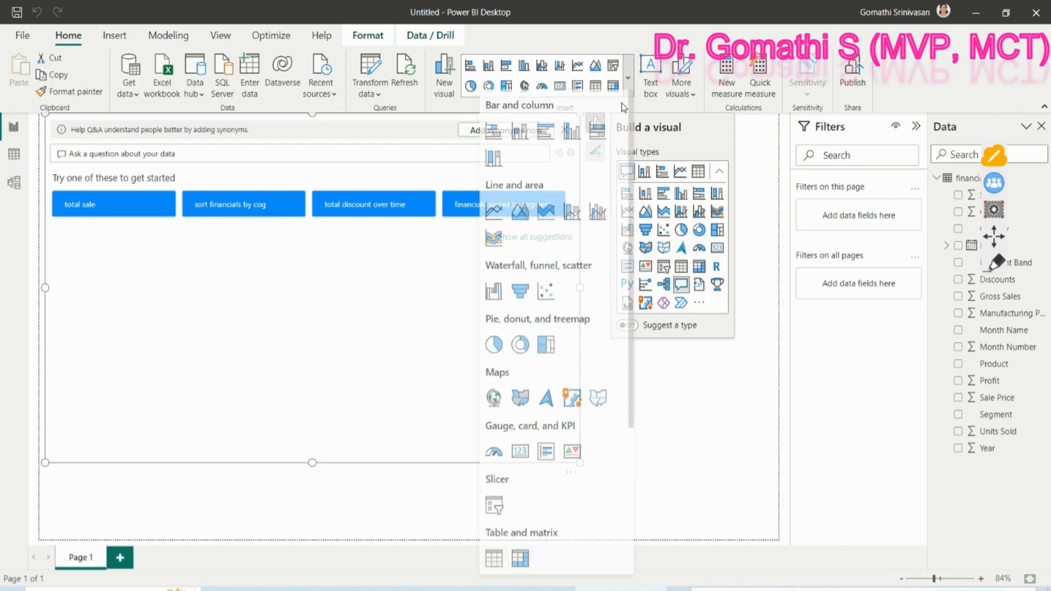
scroll("down", 3)
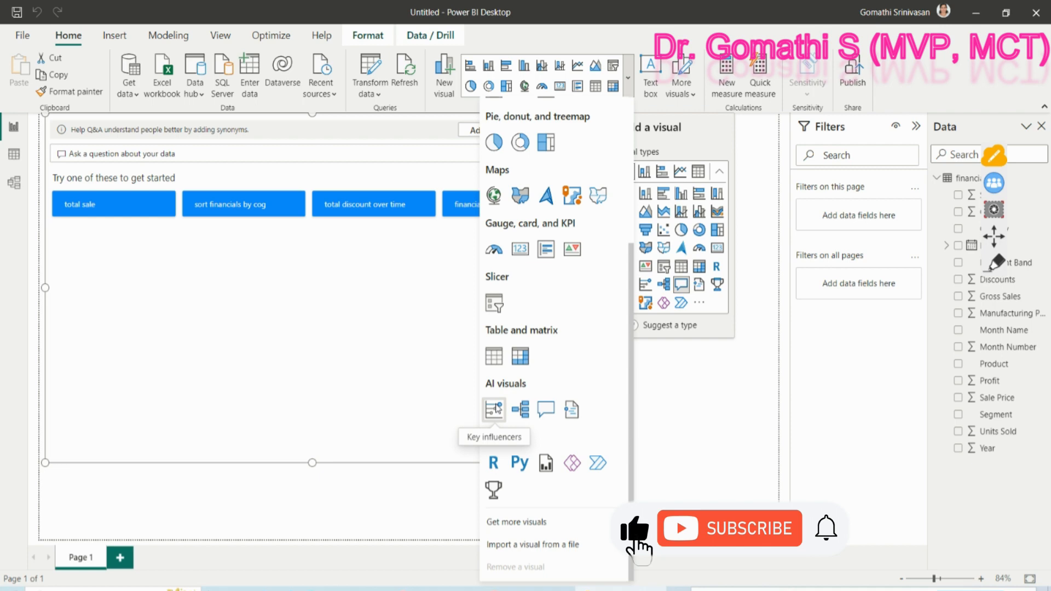
mouse_move(521, 409)
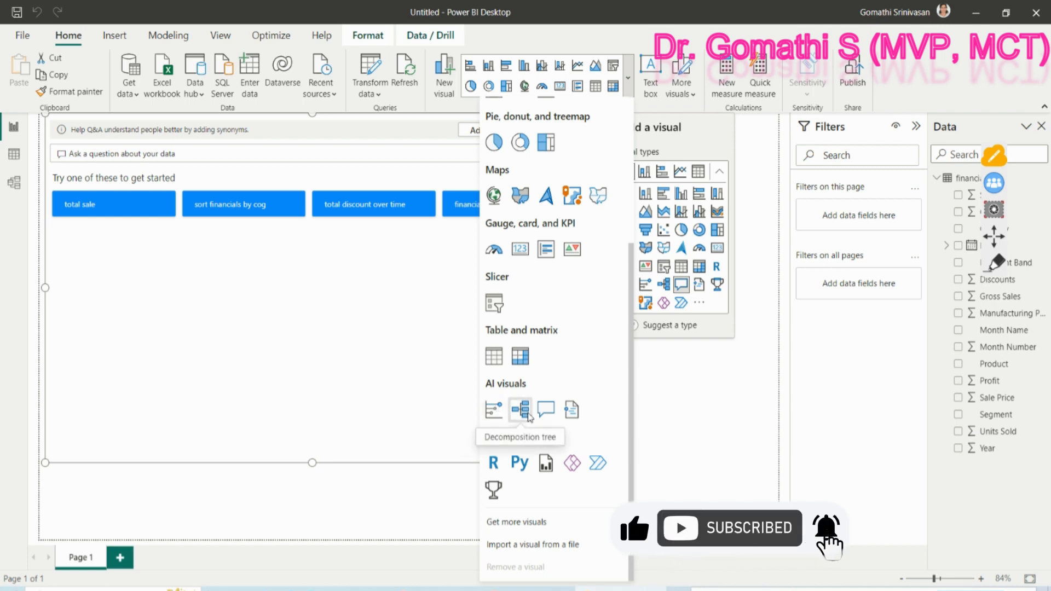
mouse_move(571, 408)
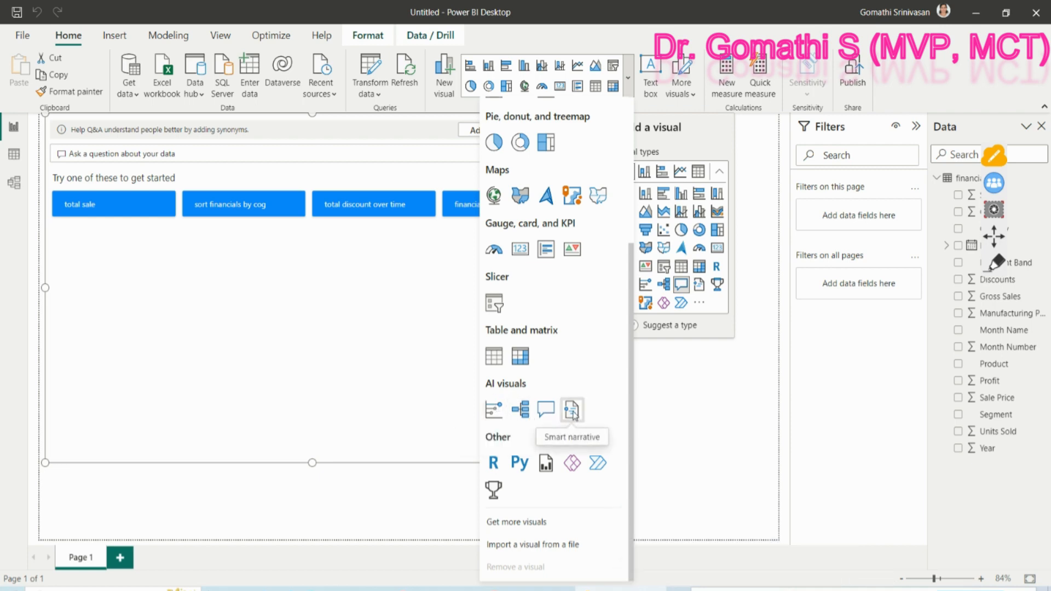
mouse_move(778, 496)
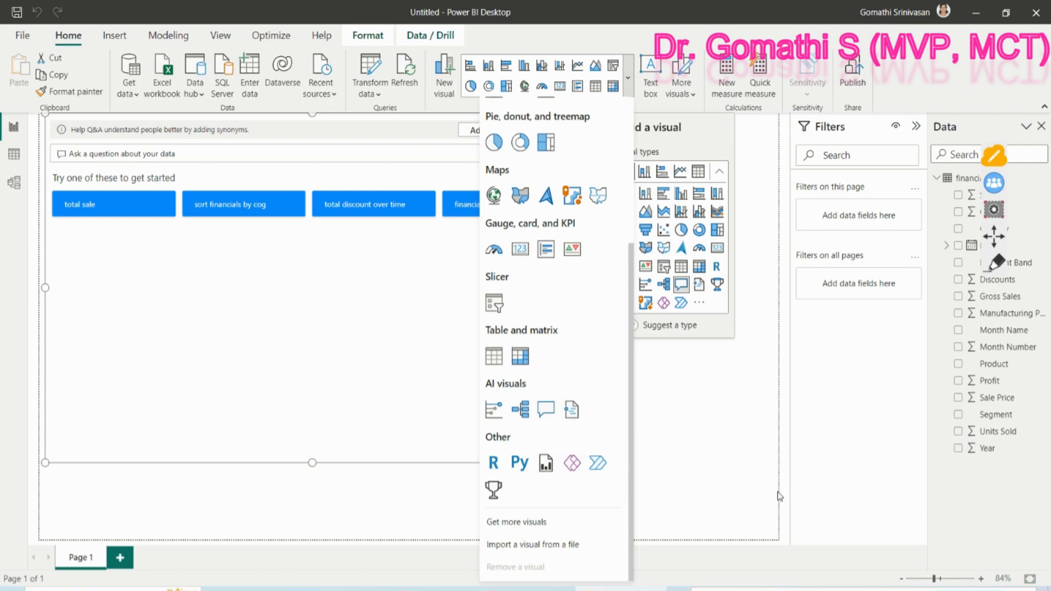